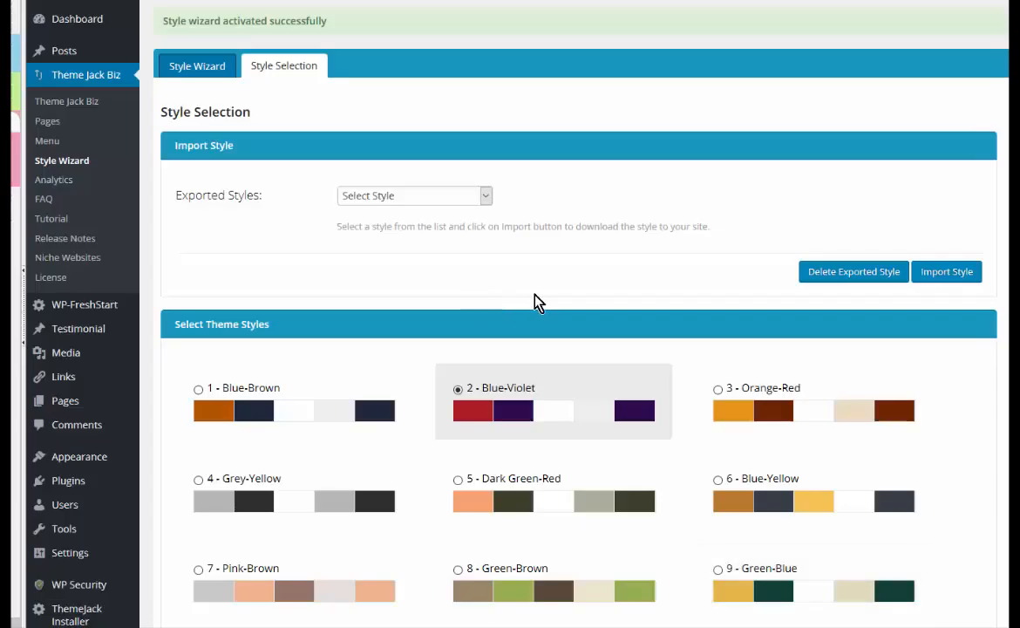
mouse_move(61, 166)
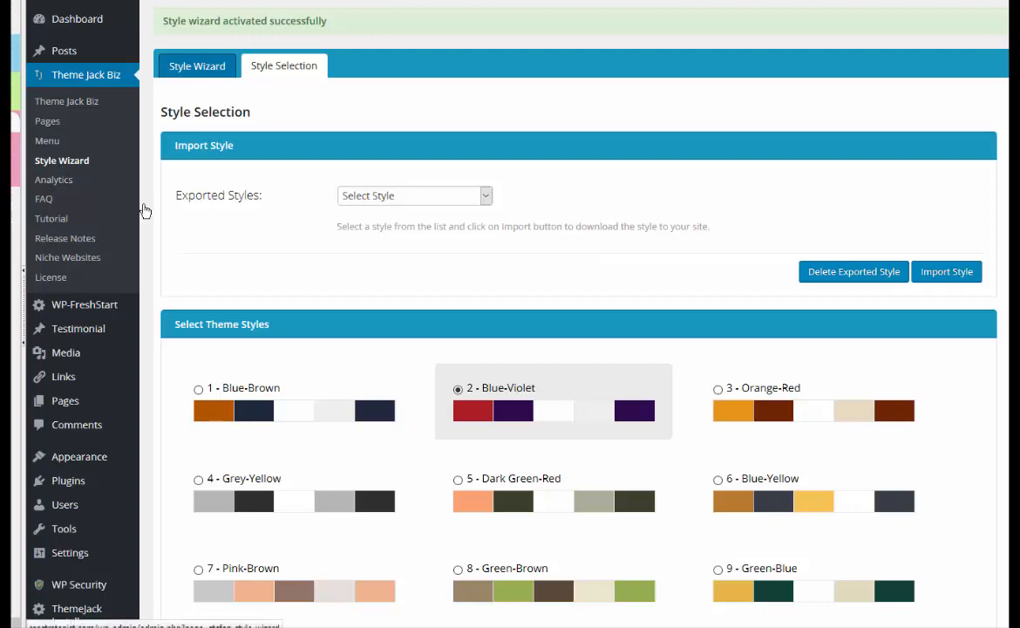
mouse_move(67, 167)
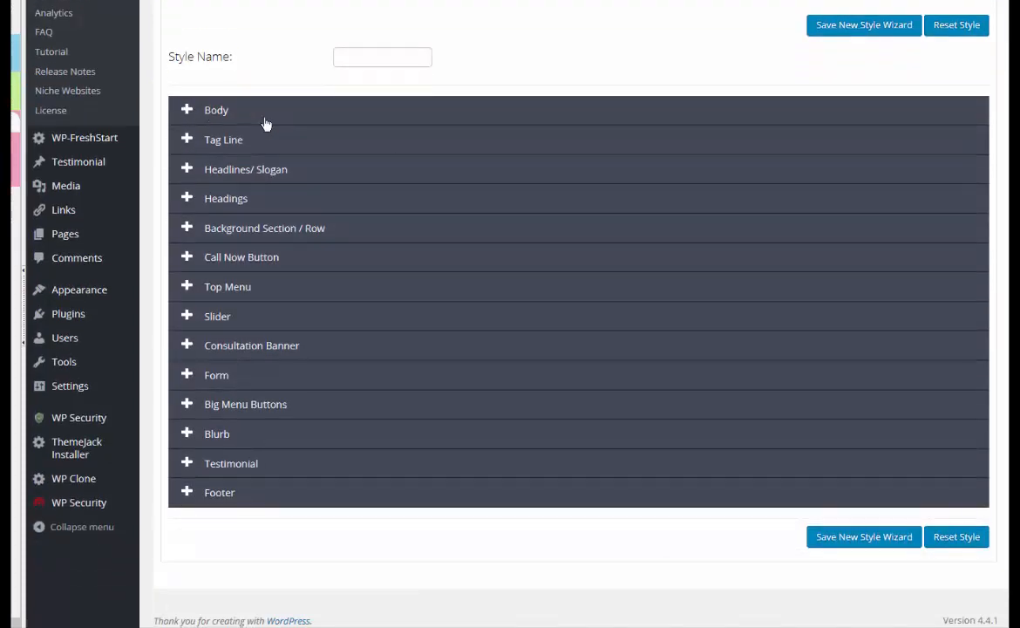
mouse_move(233, 218)
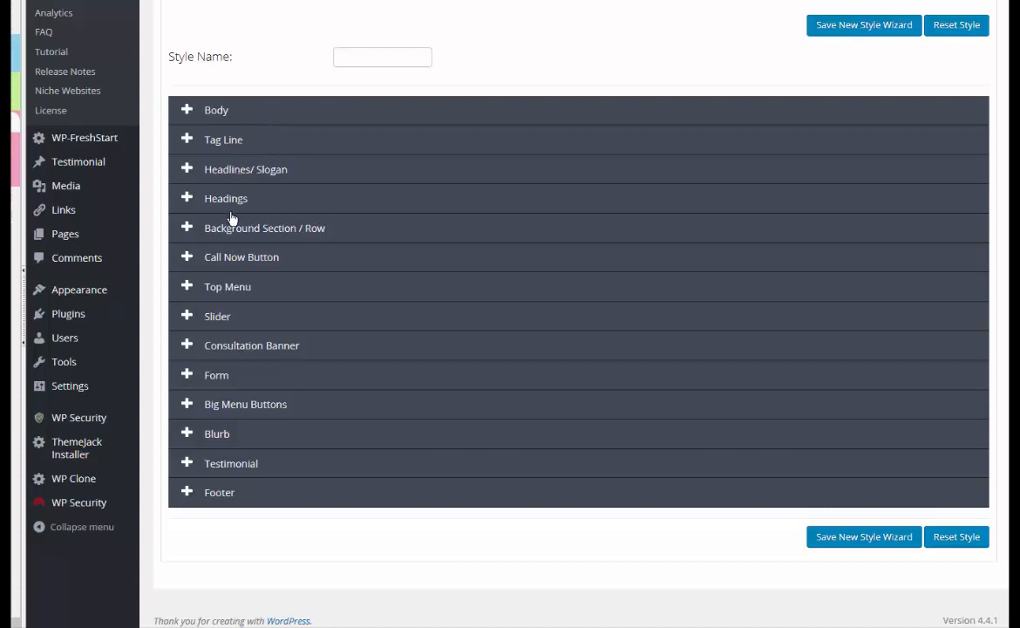
mouse_move(184, 110)
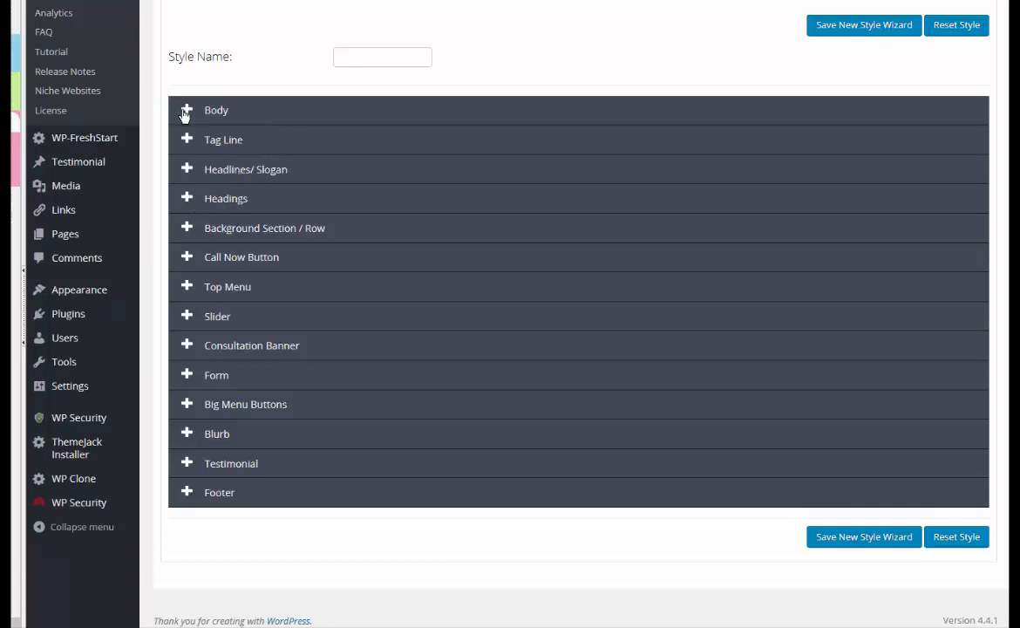
Set the Body font to Comic Sans MS at size 14 with Wide layout
left_click(186, 109)
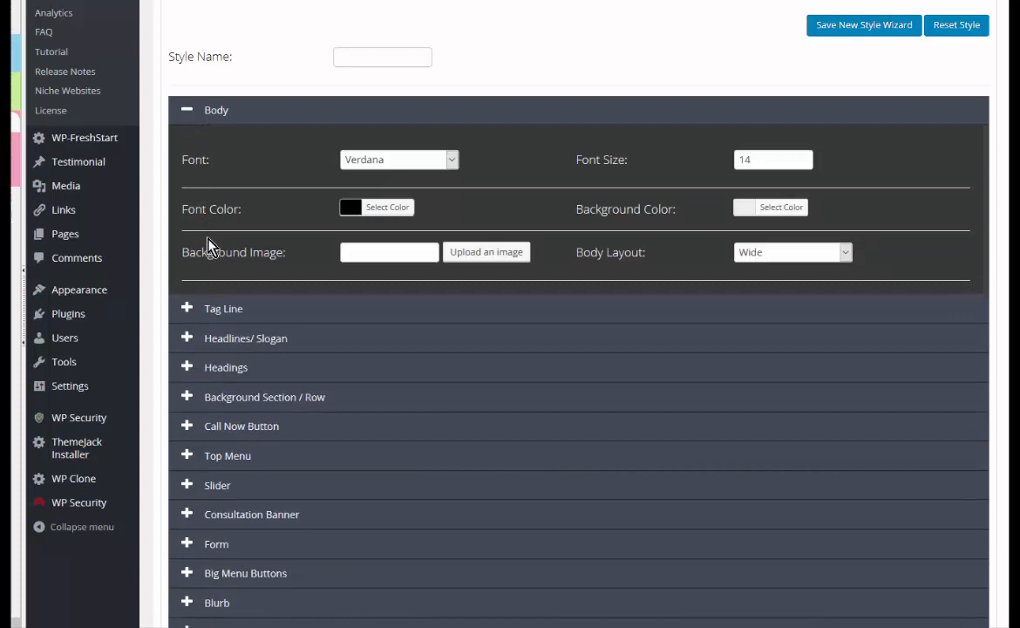
mouse_move(300, 323)
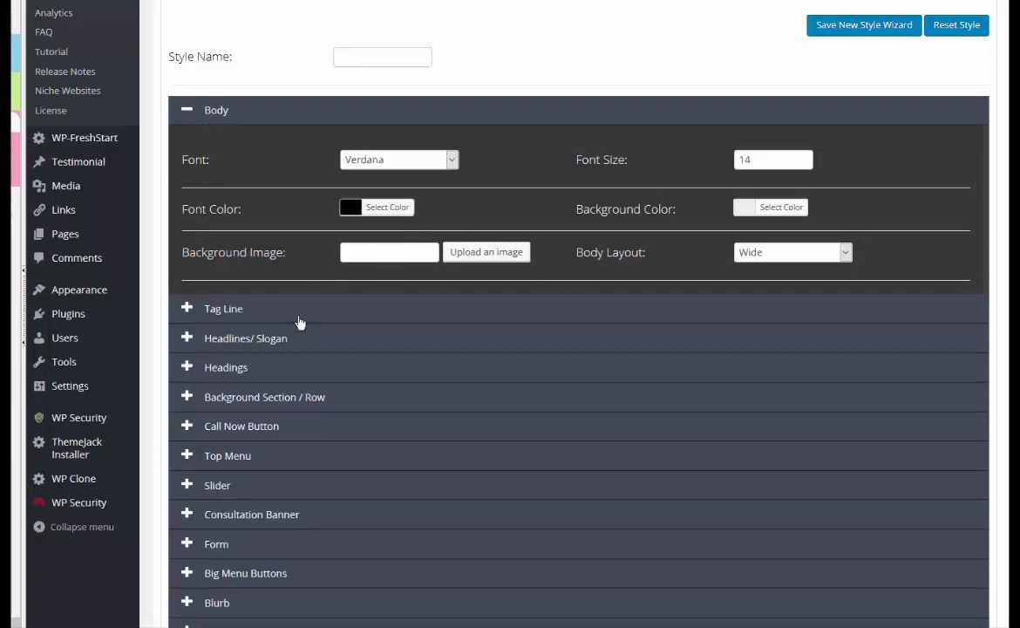
scroll("down", 3)
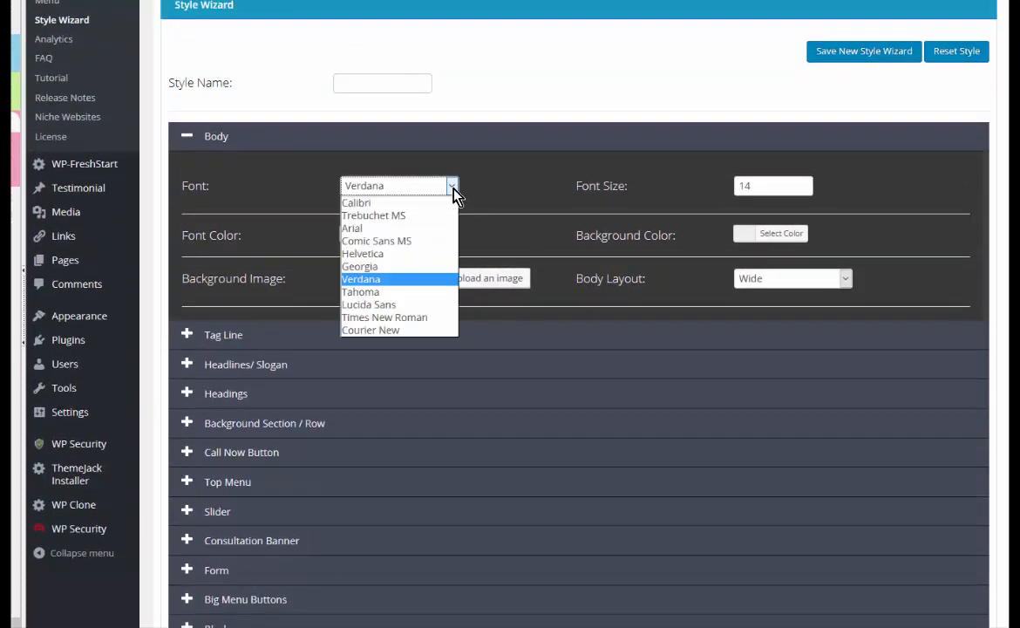
left_click(360, 279)
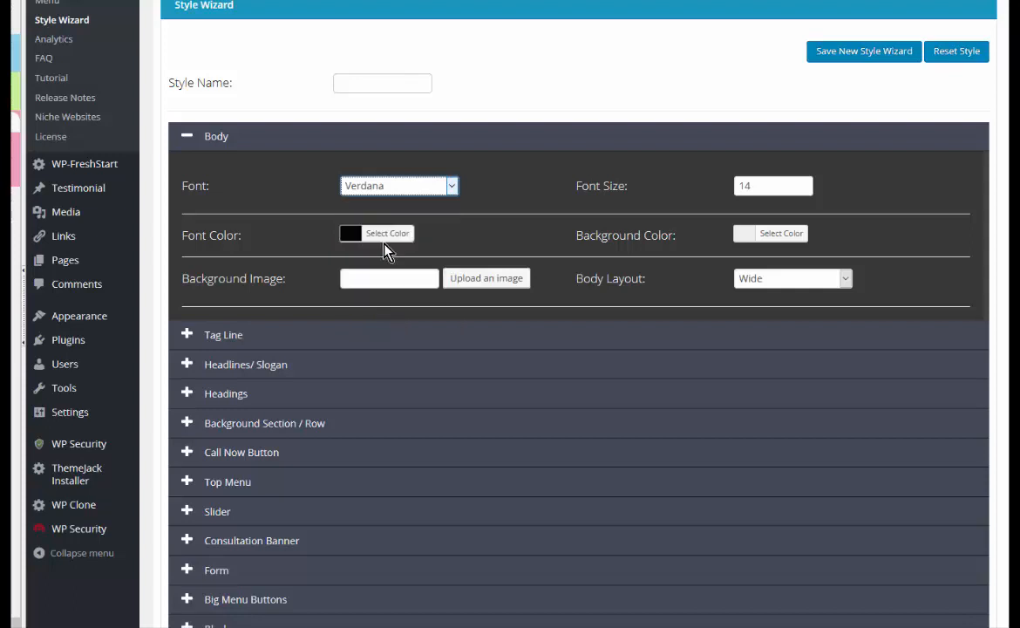
left_click(398, 185)
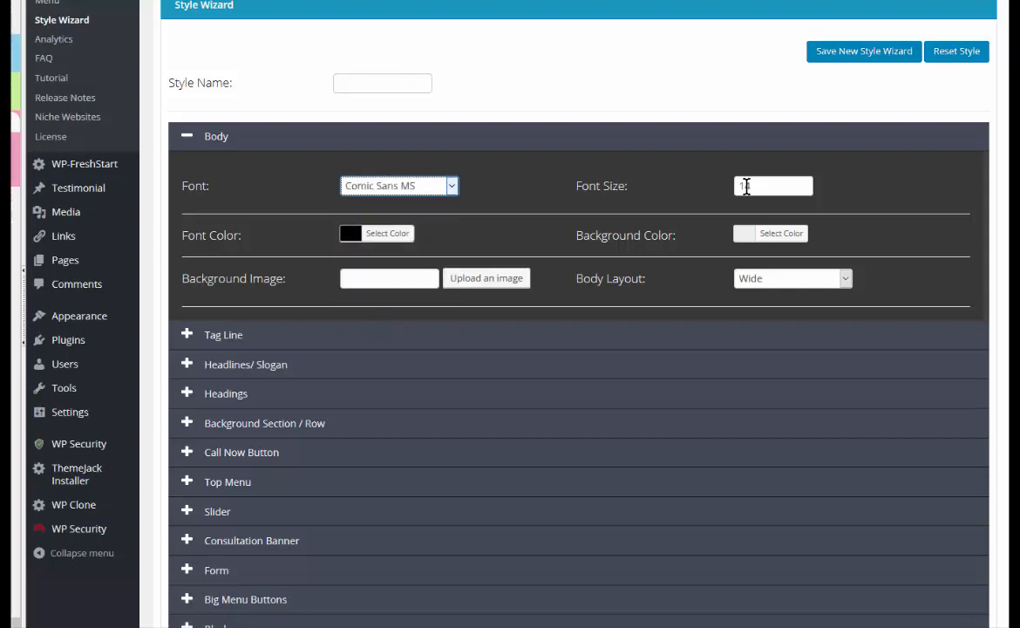
type("14")
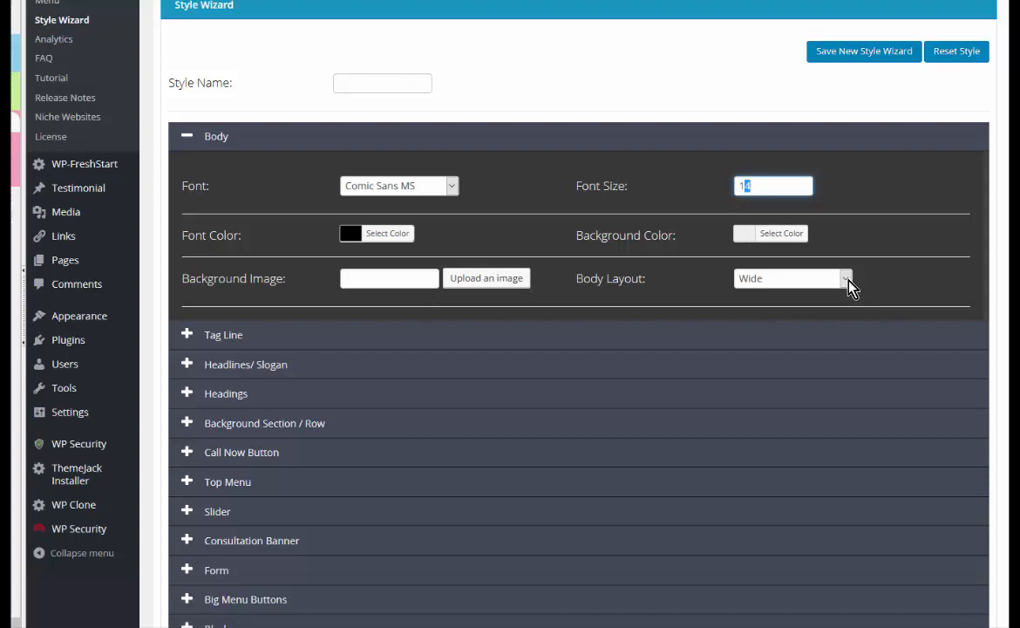
left_click(841, 278)
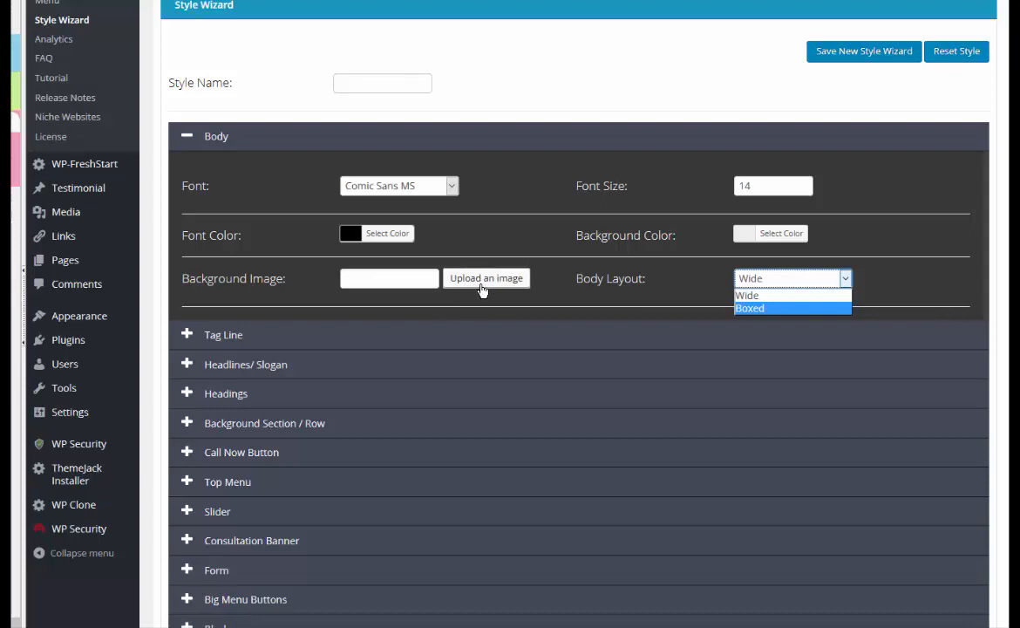
mouse_move(240, 339)
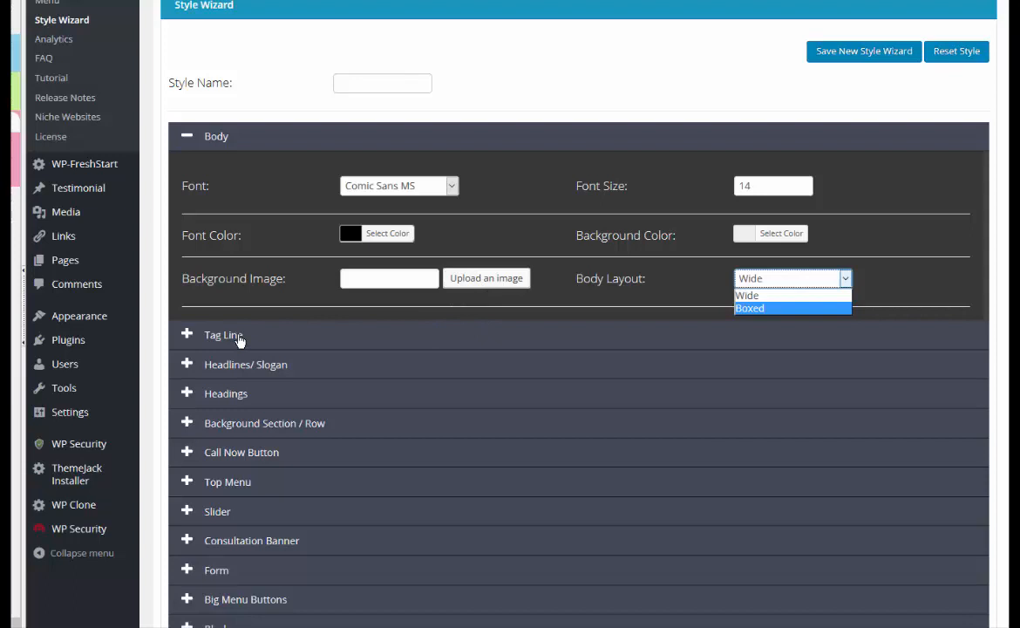
mouse_move(190, 337)
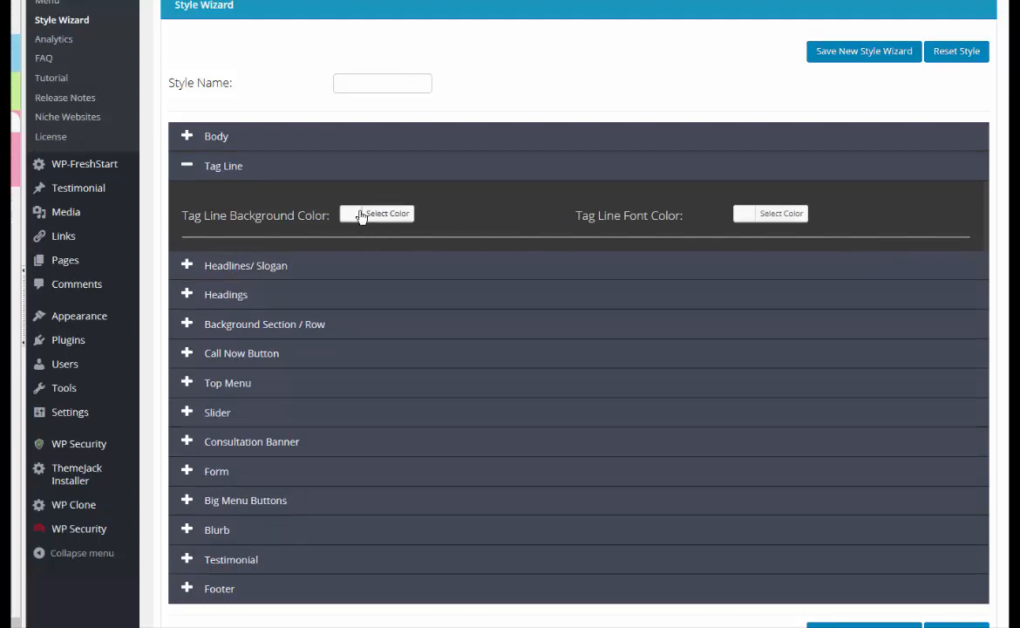
mouse_move(251, 306)
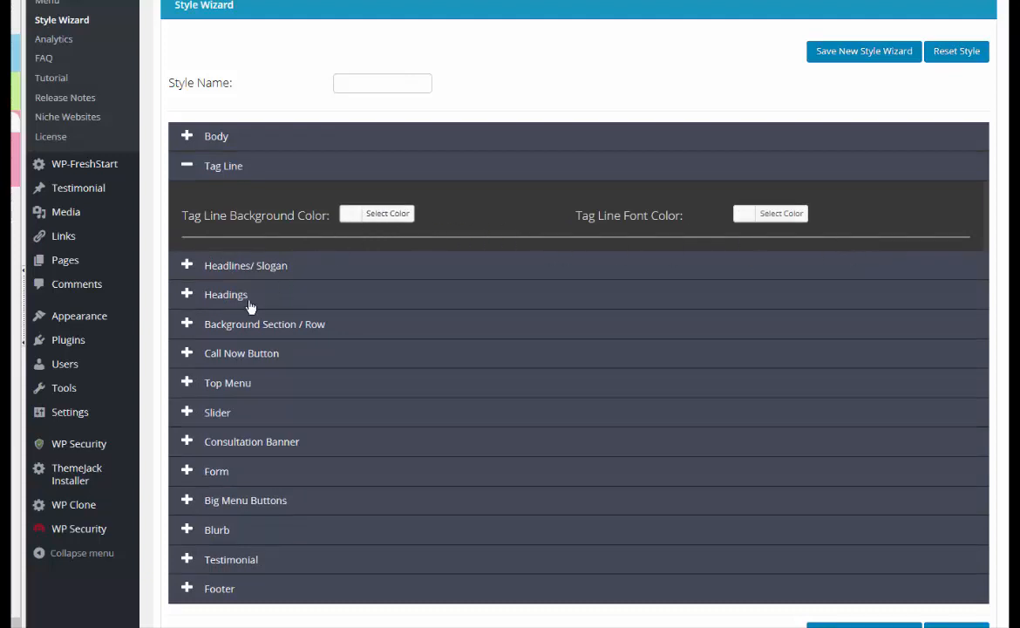
mouse_move(190, 272)
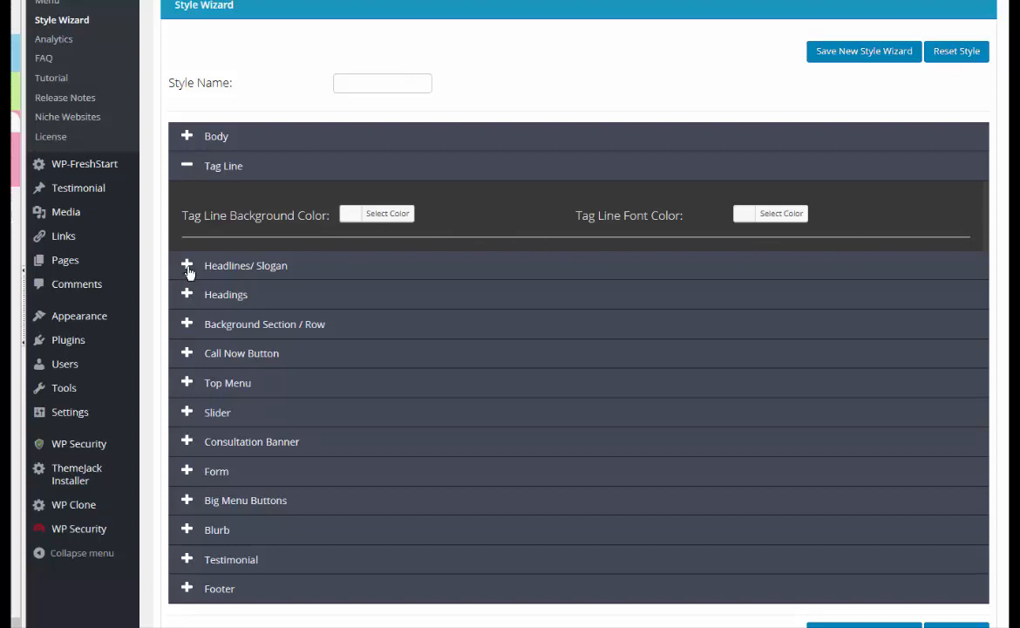
Expand Headlines/ Slogan to reveal H1–H5 sizes 34, 32, 24, 20 and 15
left_click(186, 265)
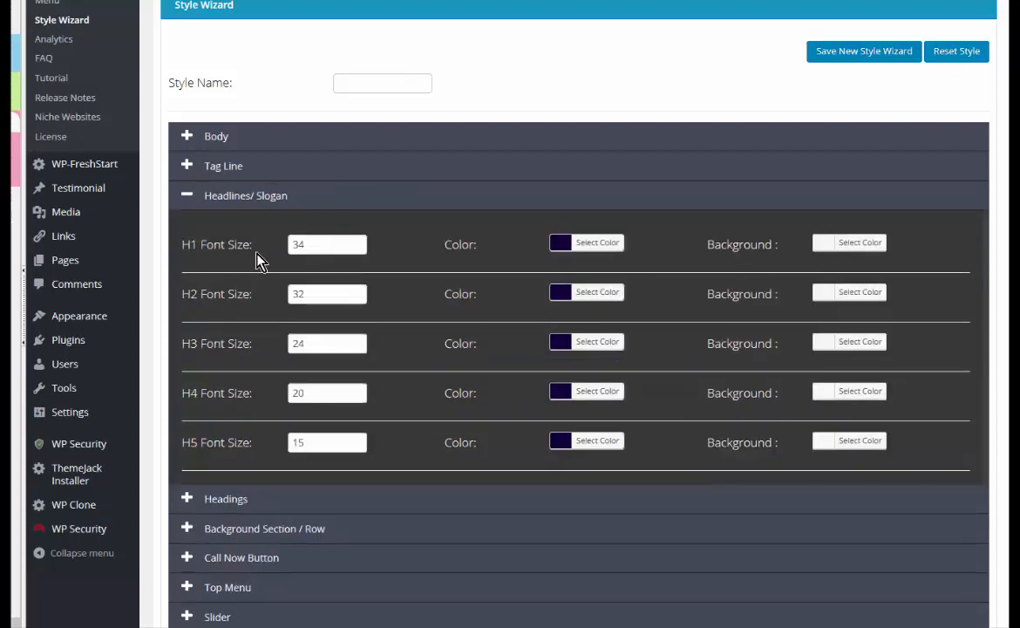
mouse_move(310, 264)
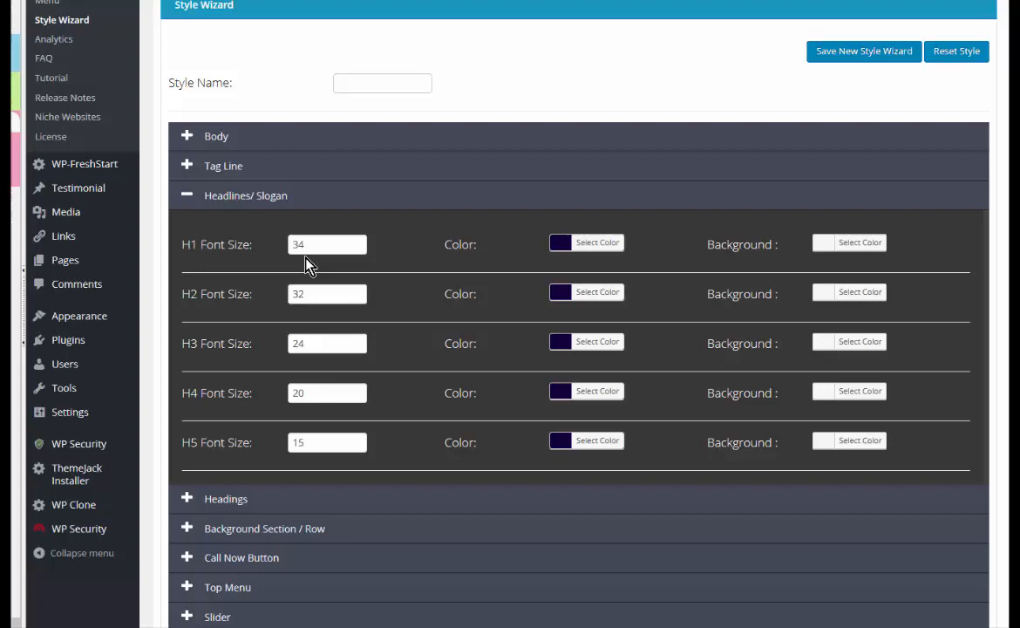
mouse_move(194, 264)
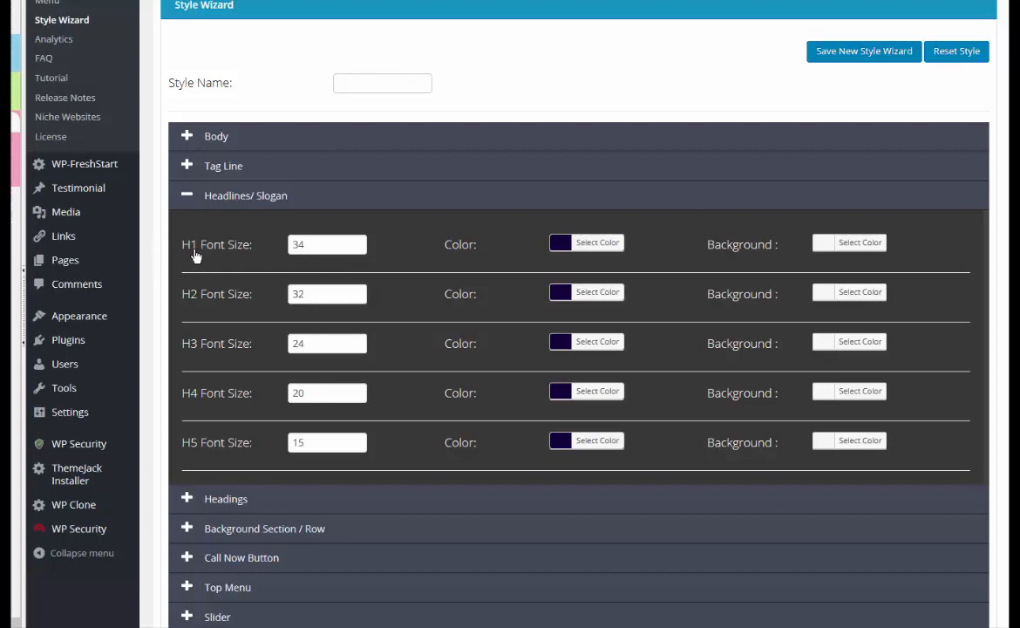
mouse_move(185, 258)
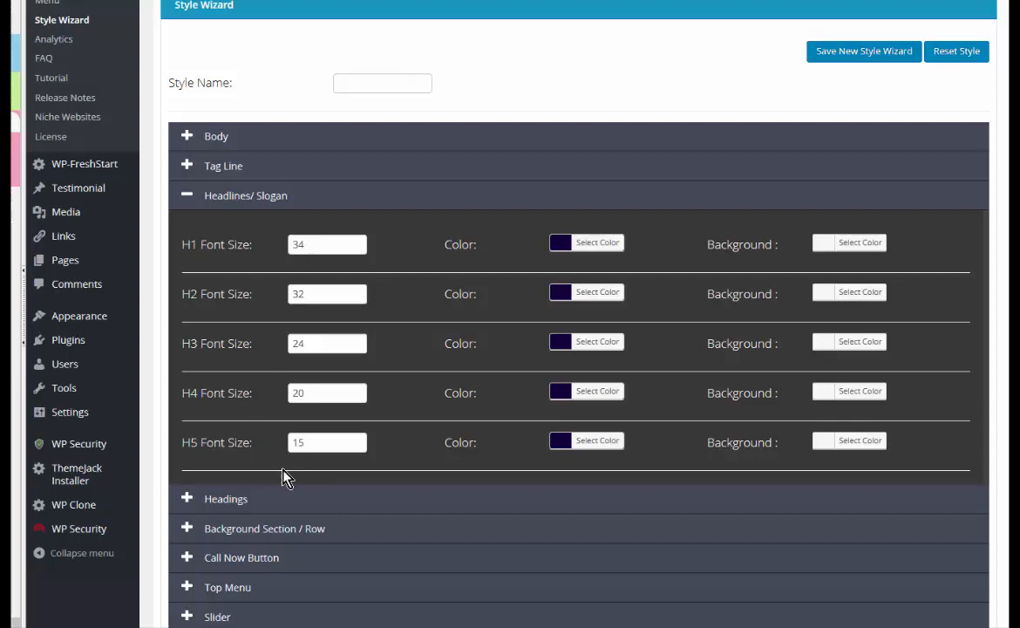
mouse_move(490, 436)
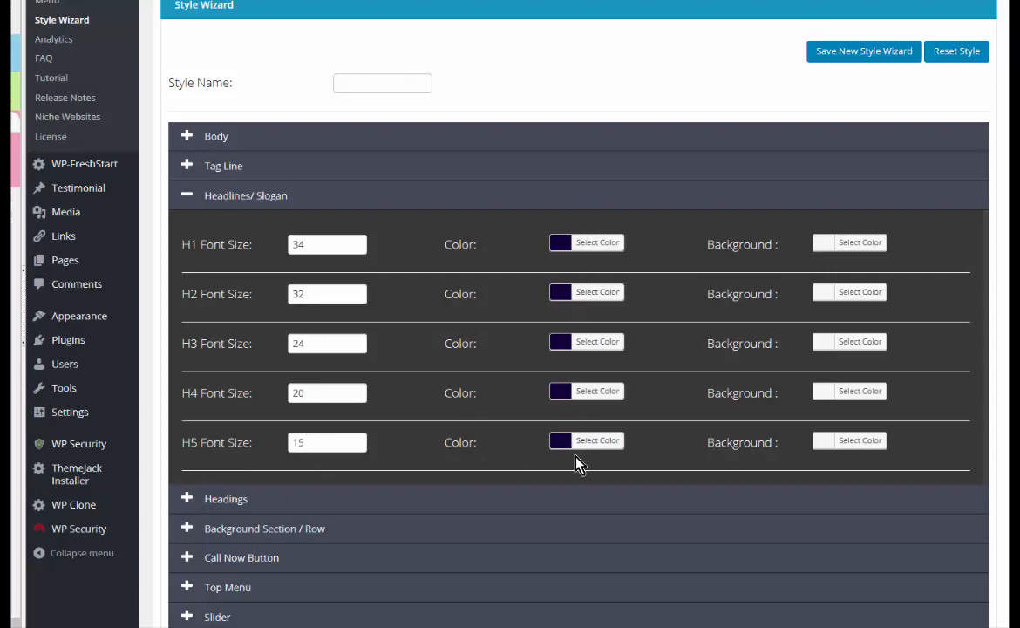
mouse_move(586, 440)
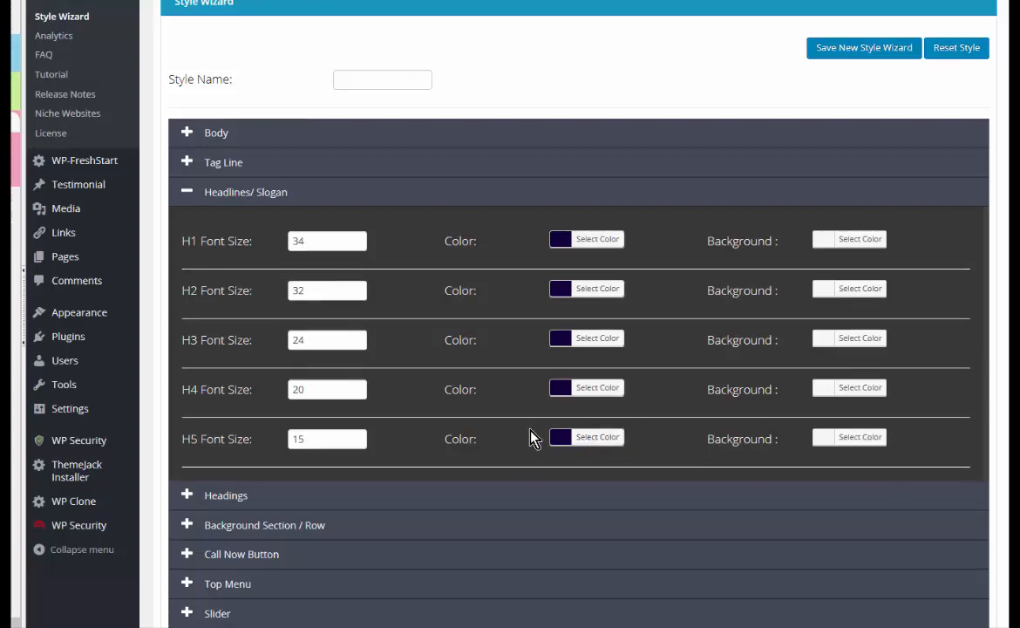
Scroll through Background Section / Row rows 1–15, noting violet rows 3 and 6
scroll("down", 3)
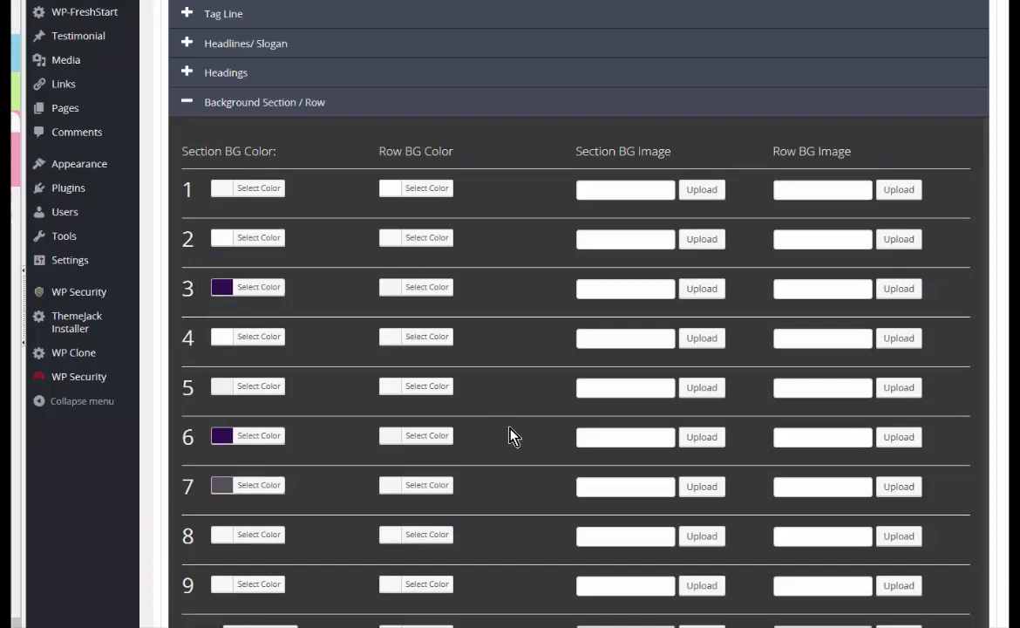
scroll("down", 3)
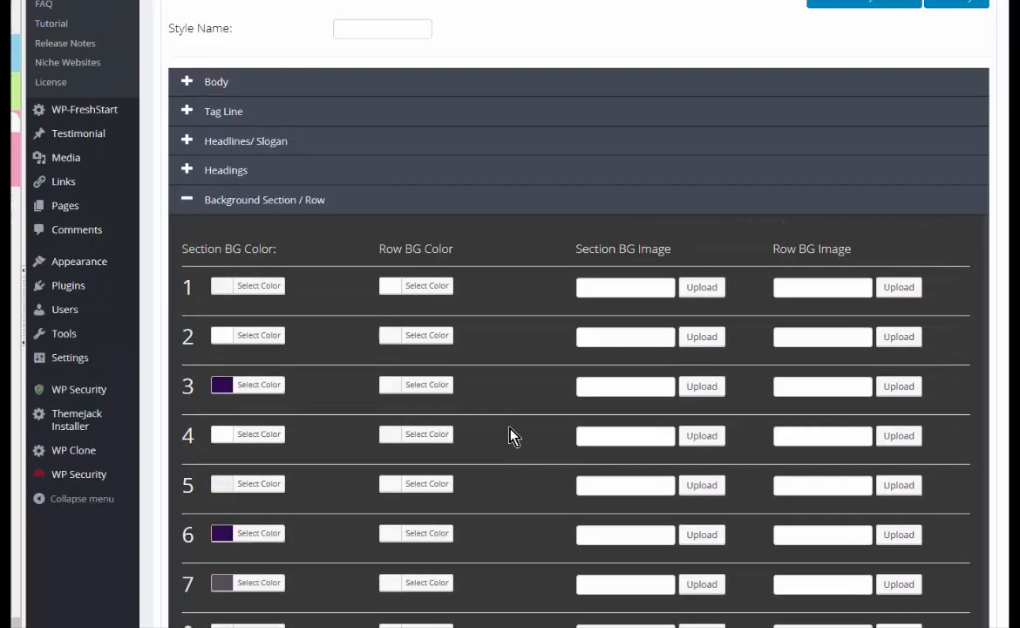
mouse_move(338, 213)
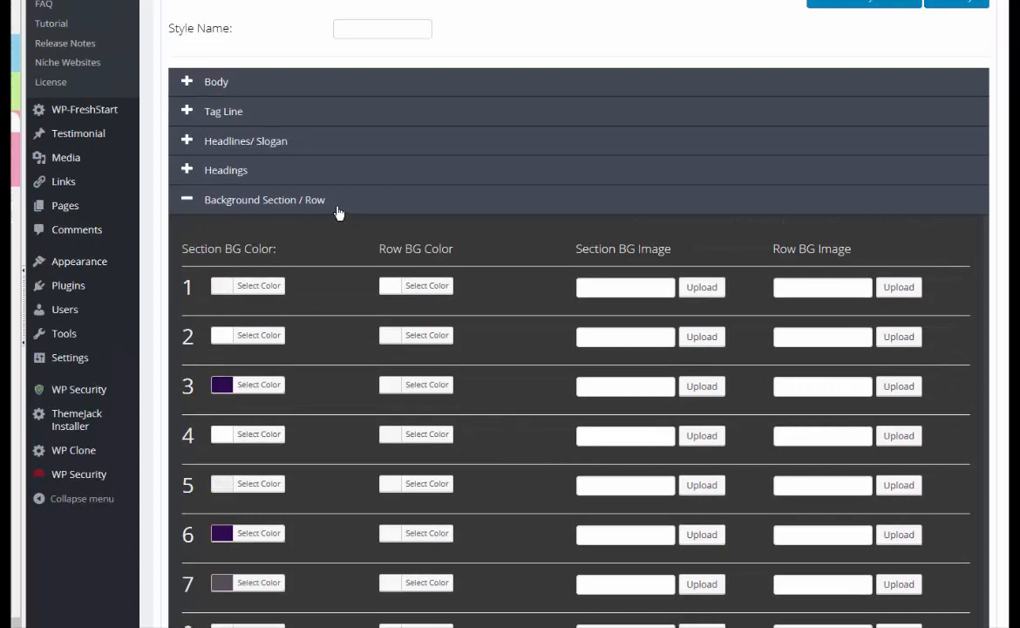
scroll("down", 3)
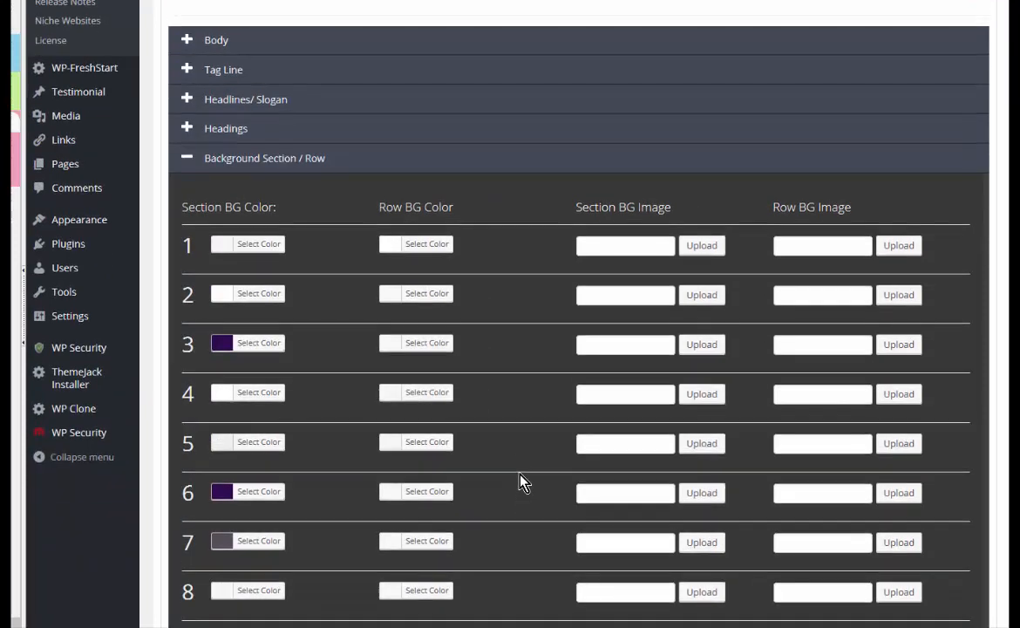
scroll("down", 3)
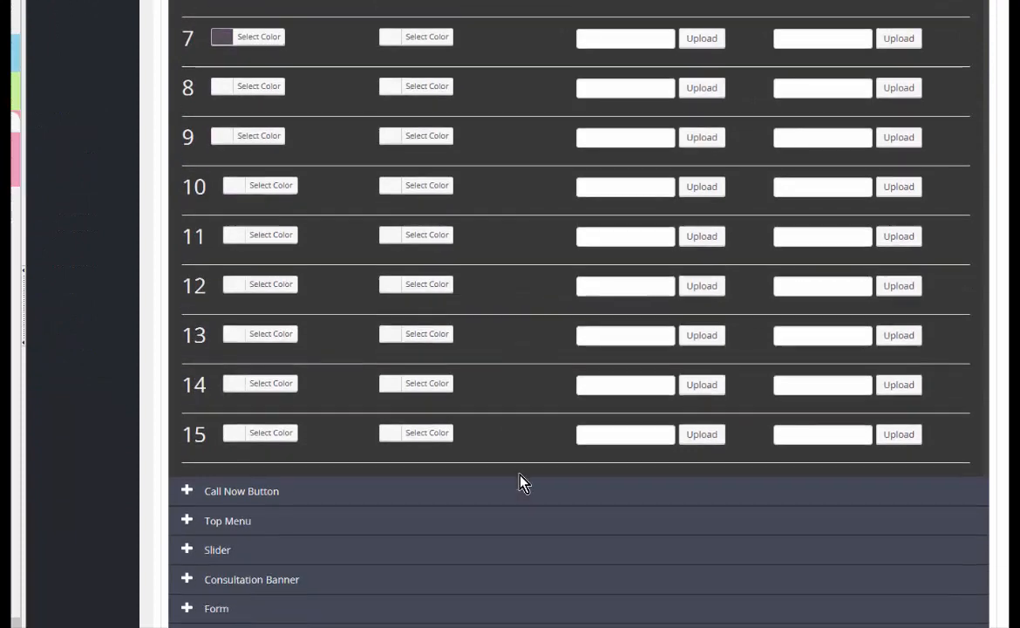
scroll("down", 3)
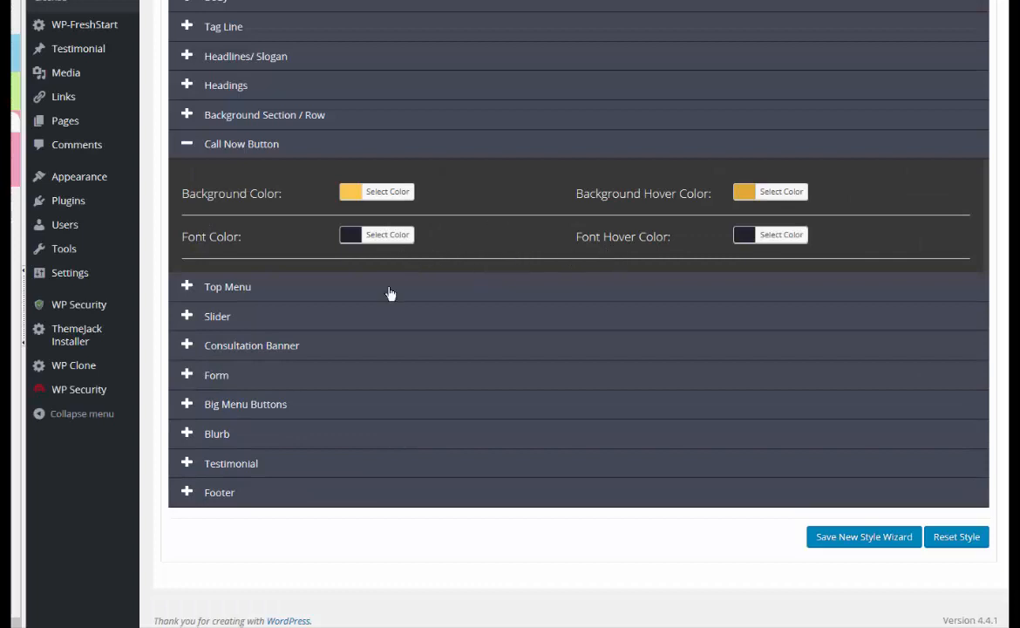
mouse_move(300, 221)
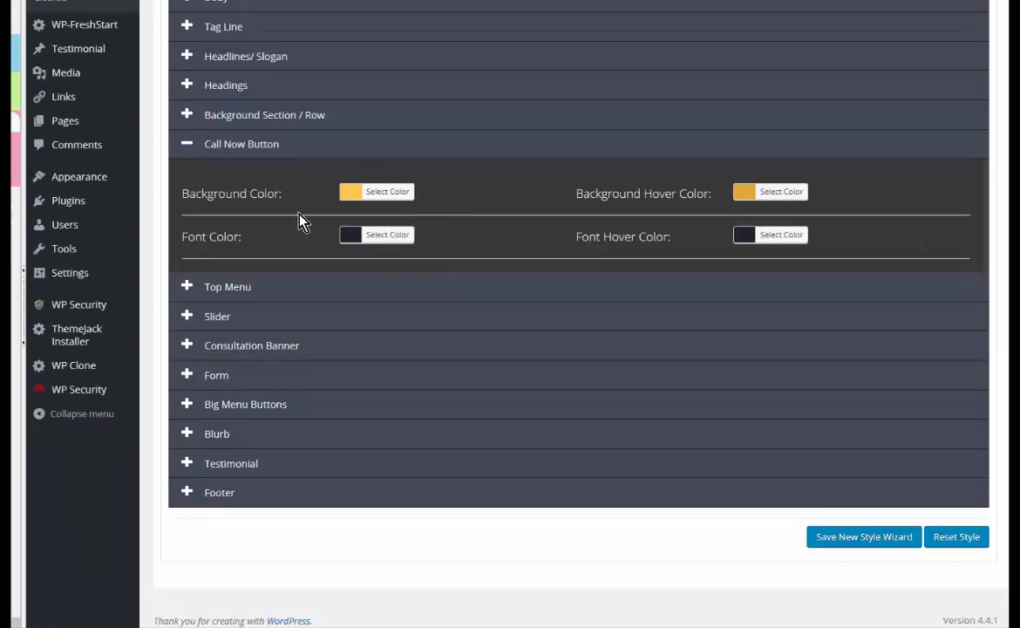
mouse_move(733, 210)
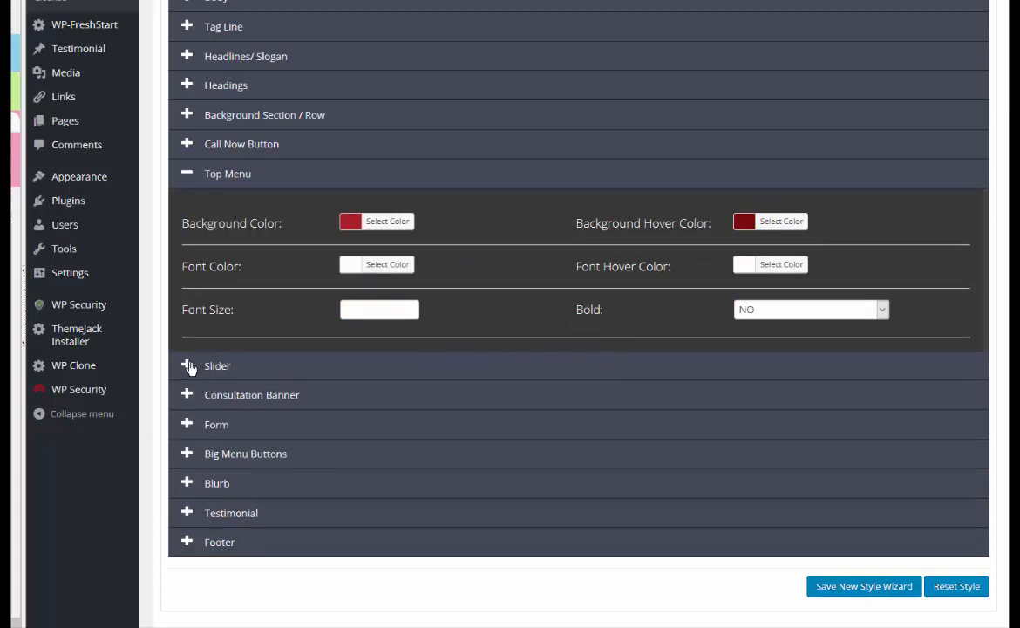
Collapse the Slider settings and expand the Consultation Banner colour settings
left_click(217, 365)
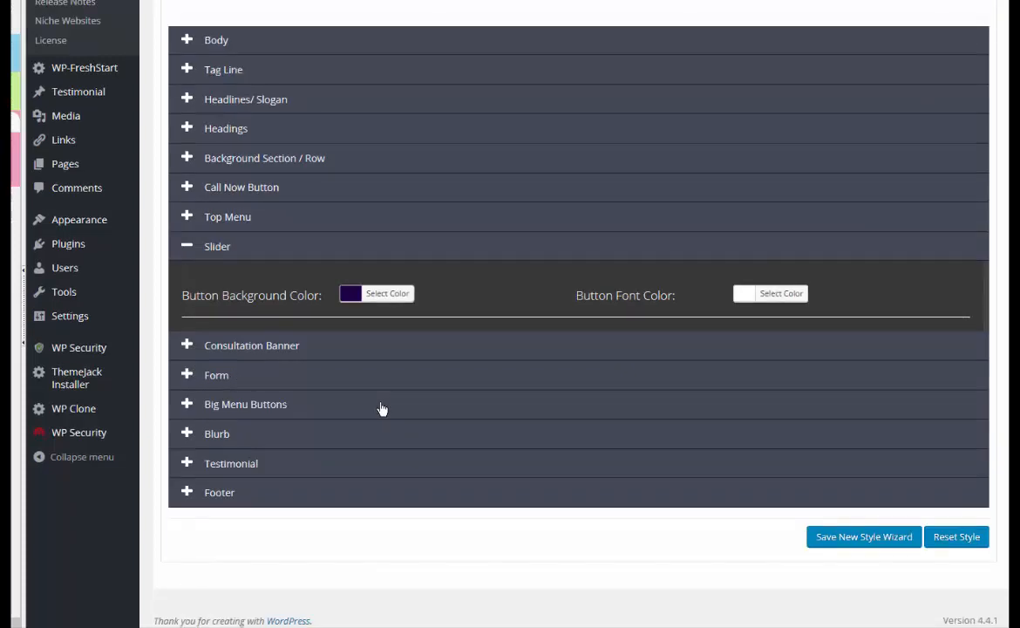
mouse_move(663, 315)
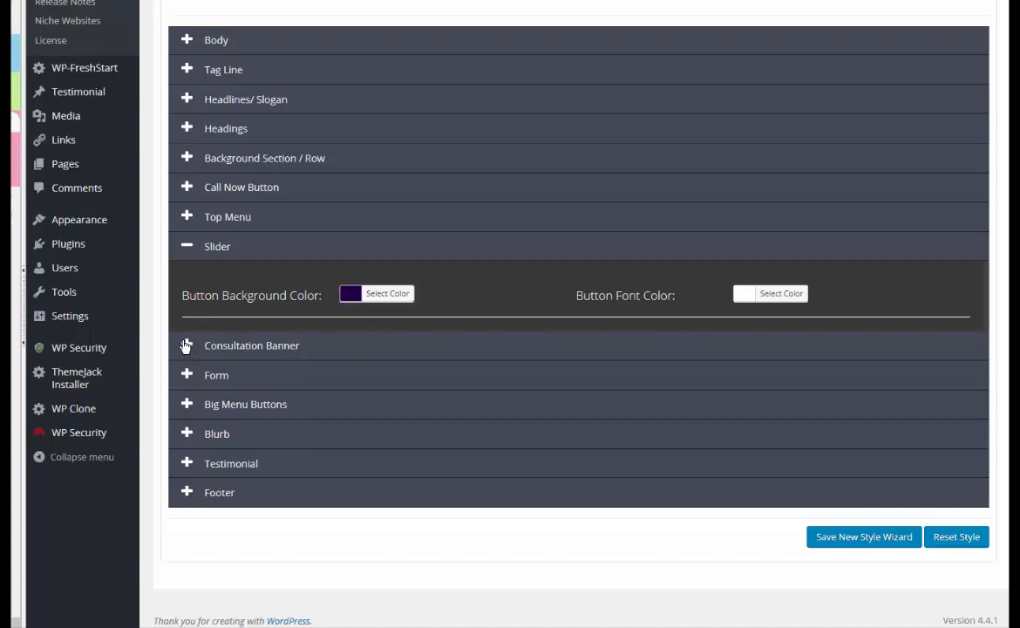
left_click(186, 345)
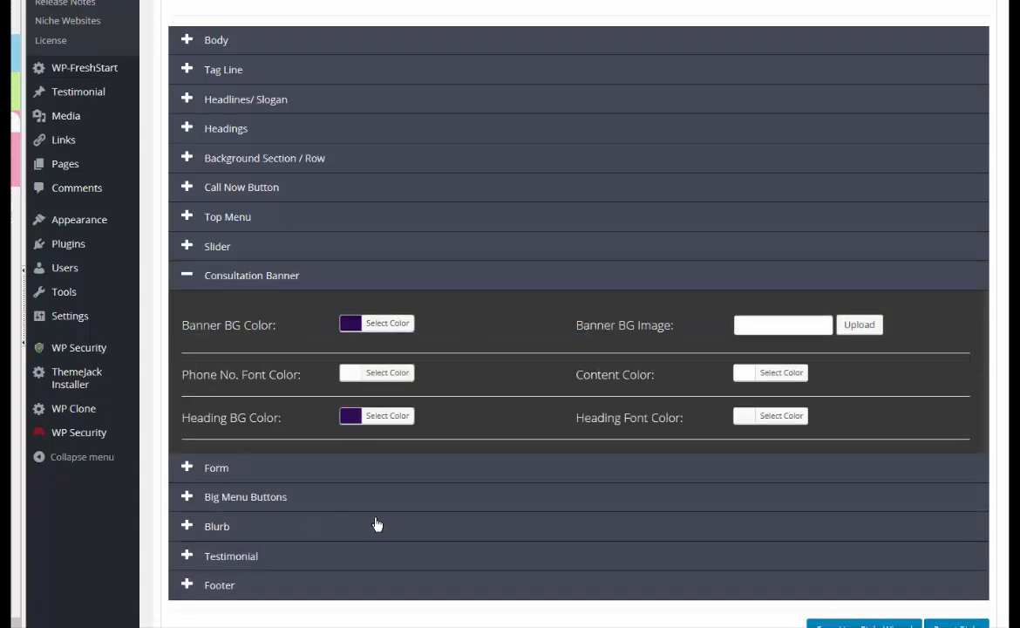
scroll("down", 3)
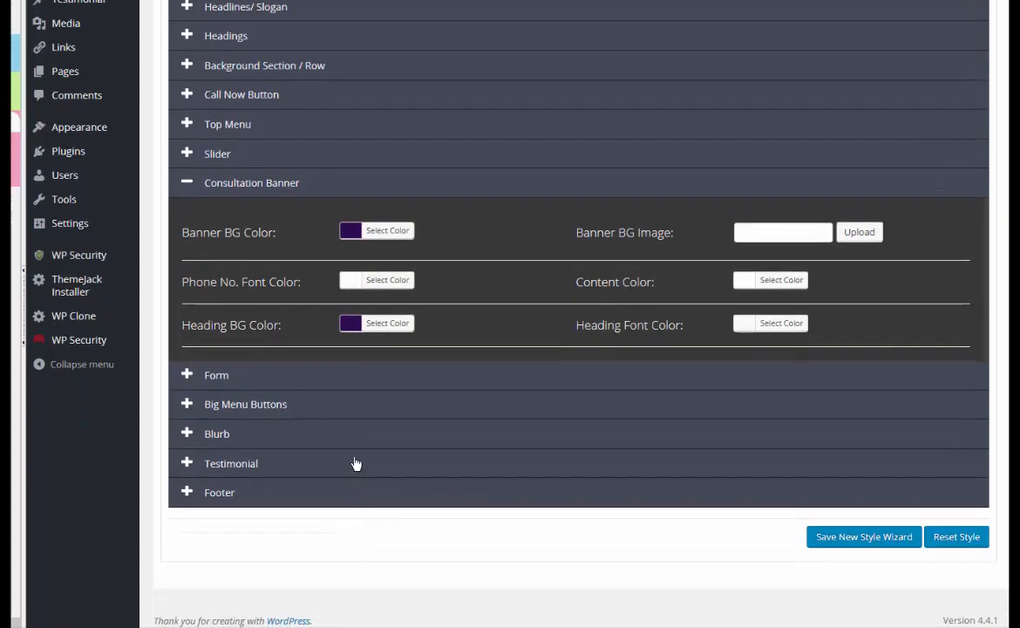
mouse_move(442, 484)
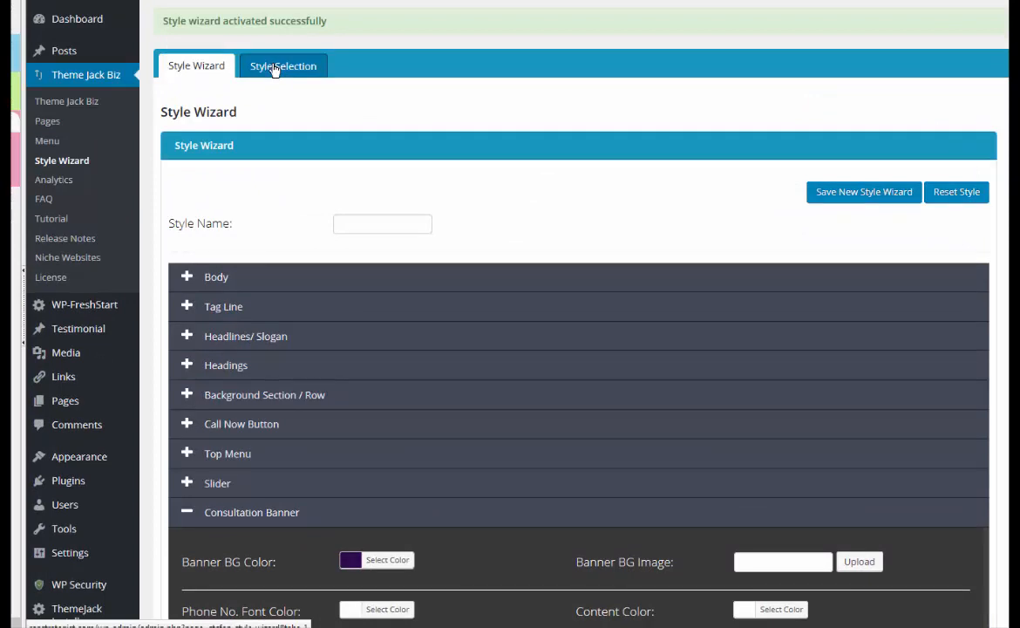
Switch to Style Selection and browse the numbered theme colour presets
left_click(283, 65)
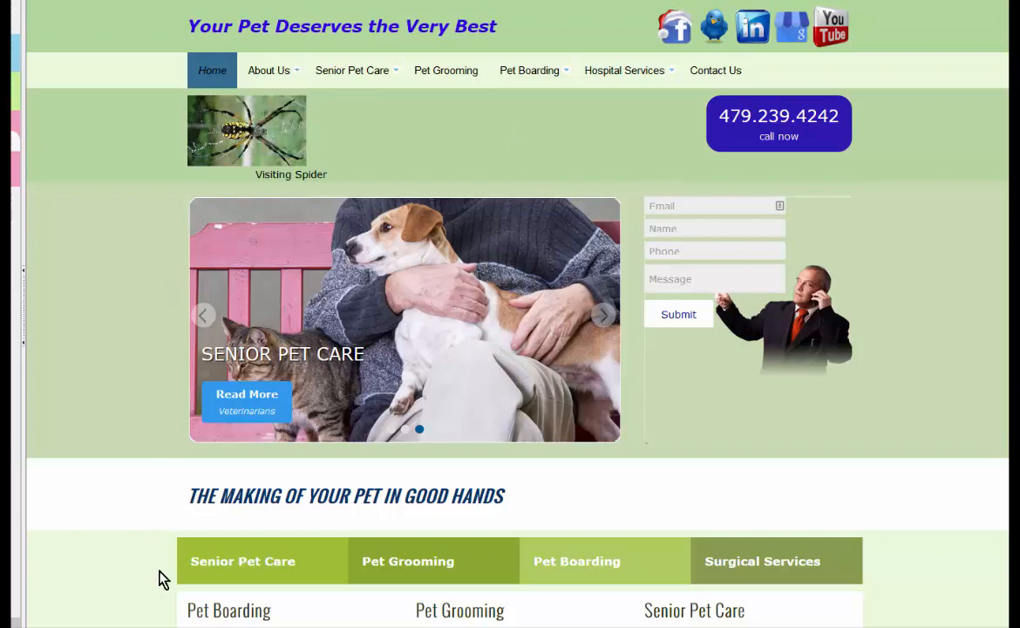
scroll("down", 3)
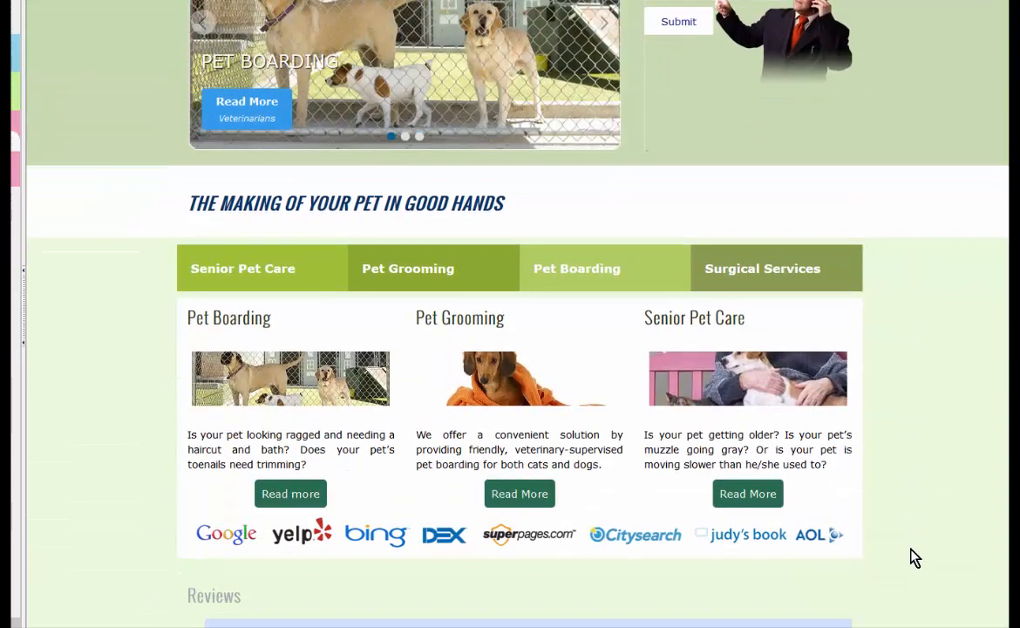
scroll("down", 3)
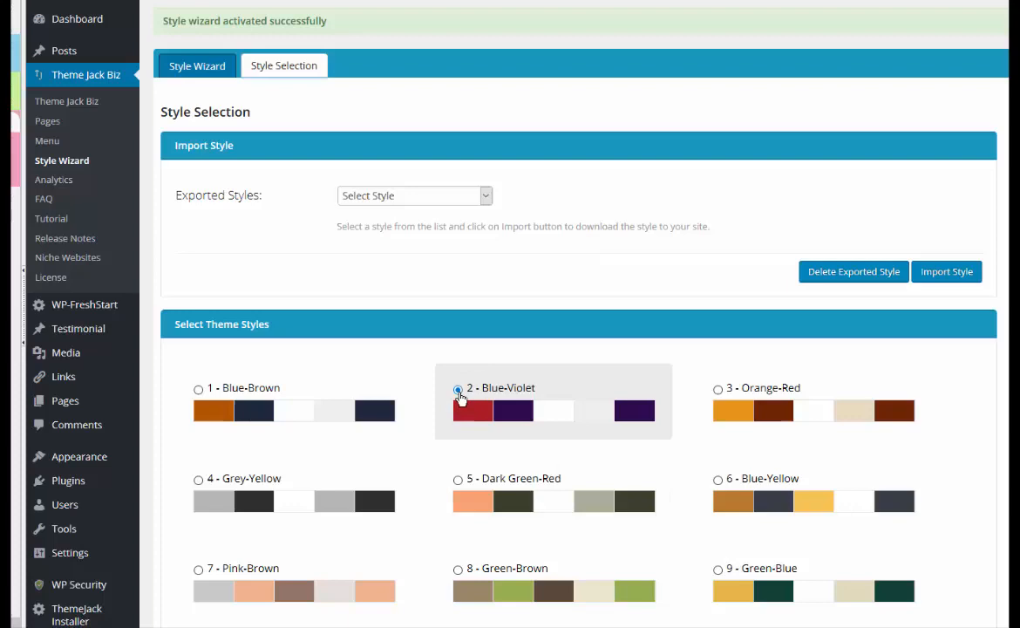
Select the '2 - Blue-Violet' preset and apply it with Apply Style Wizard
left_click(459, 387)
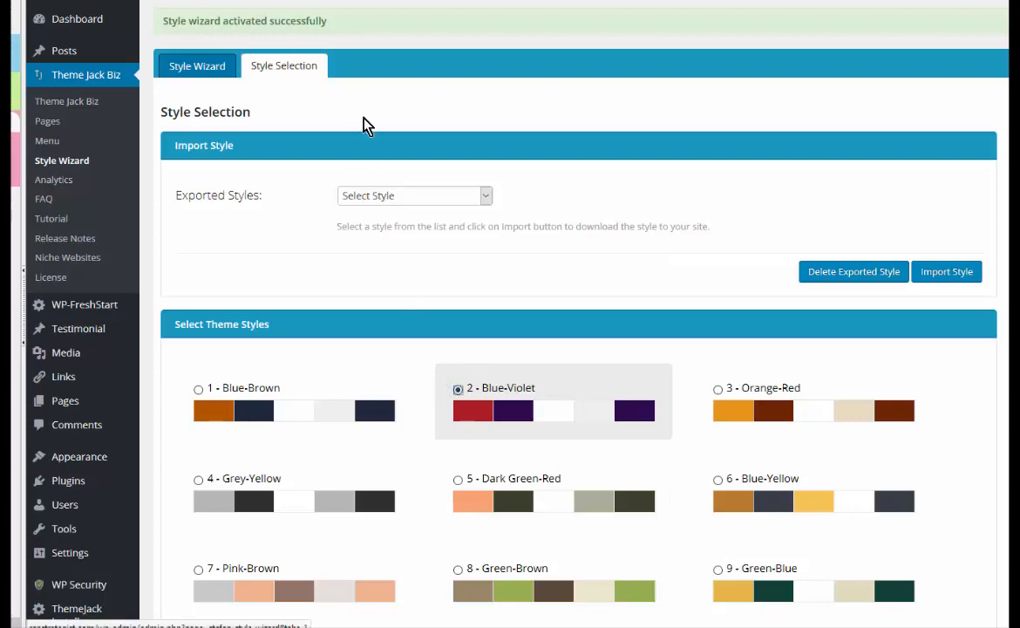
scroll("down", 3)
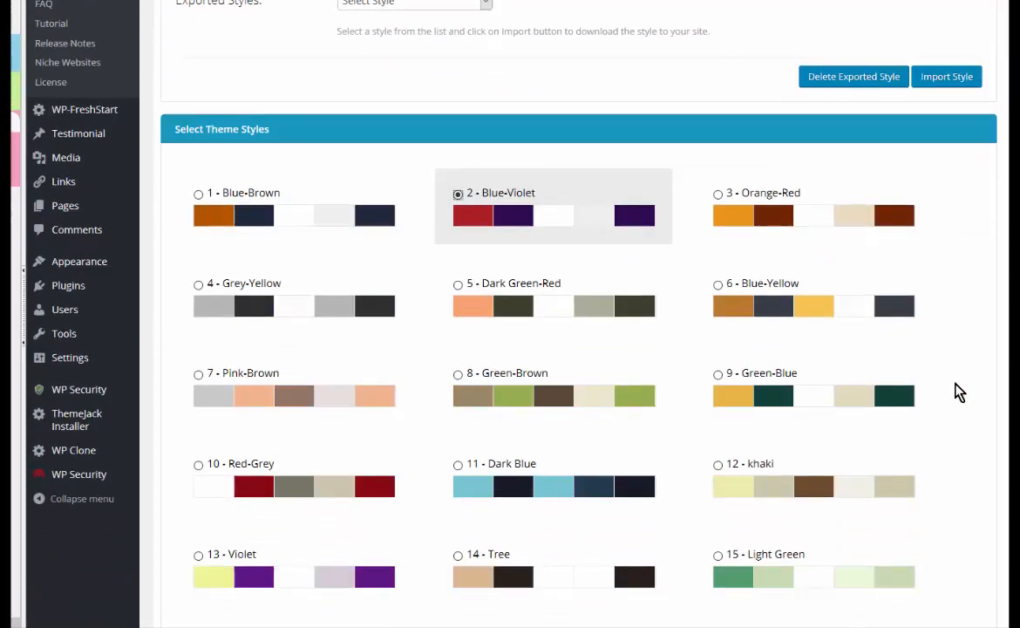
scroll("down", 3)
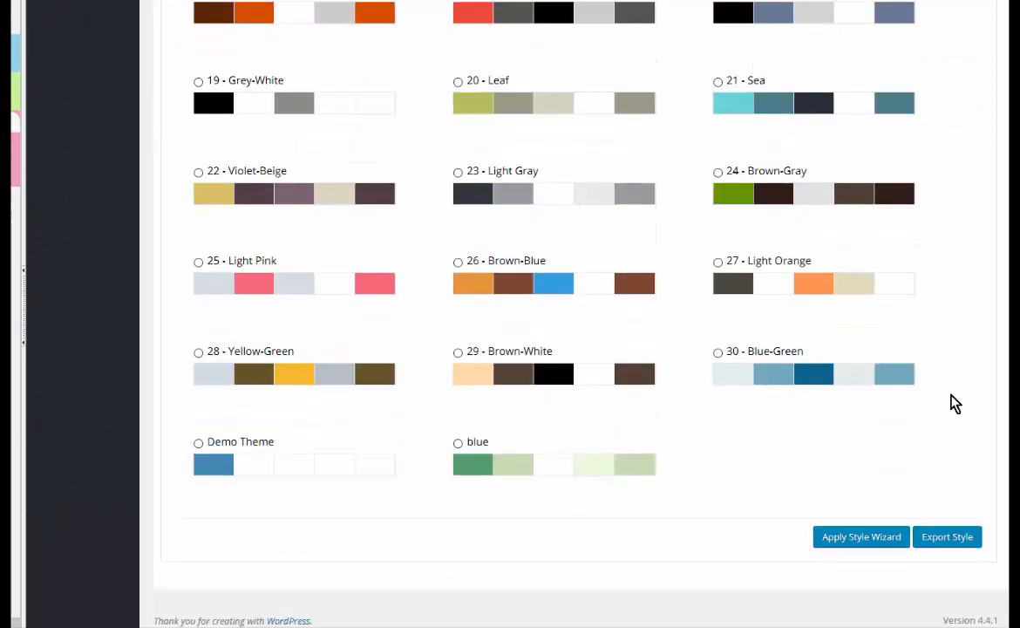
mouse_move(861, 536)
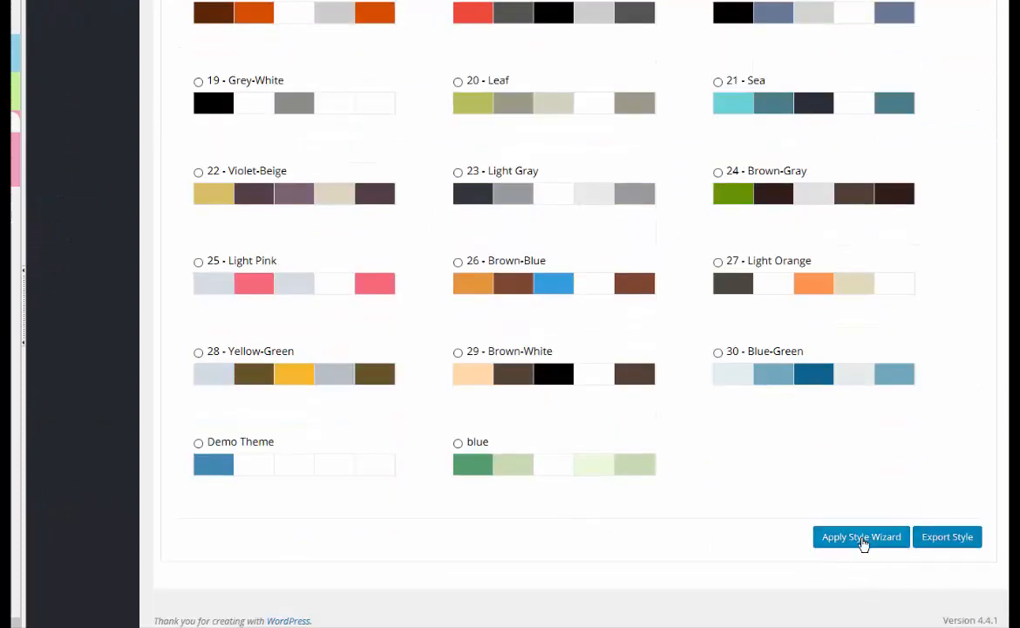
left_click(861, 536)
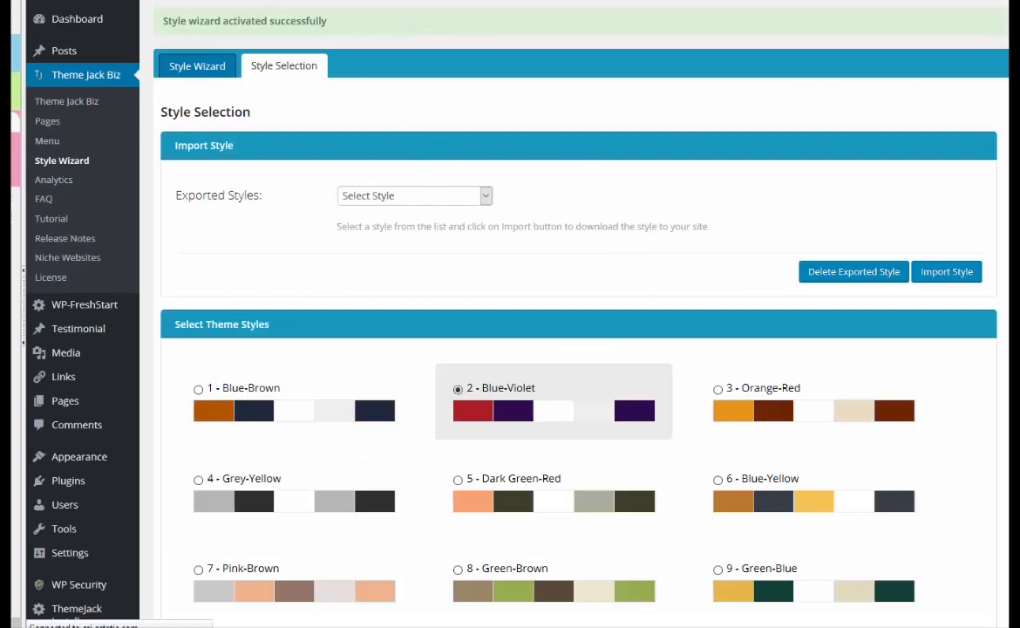
scroll("down", 3)
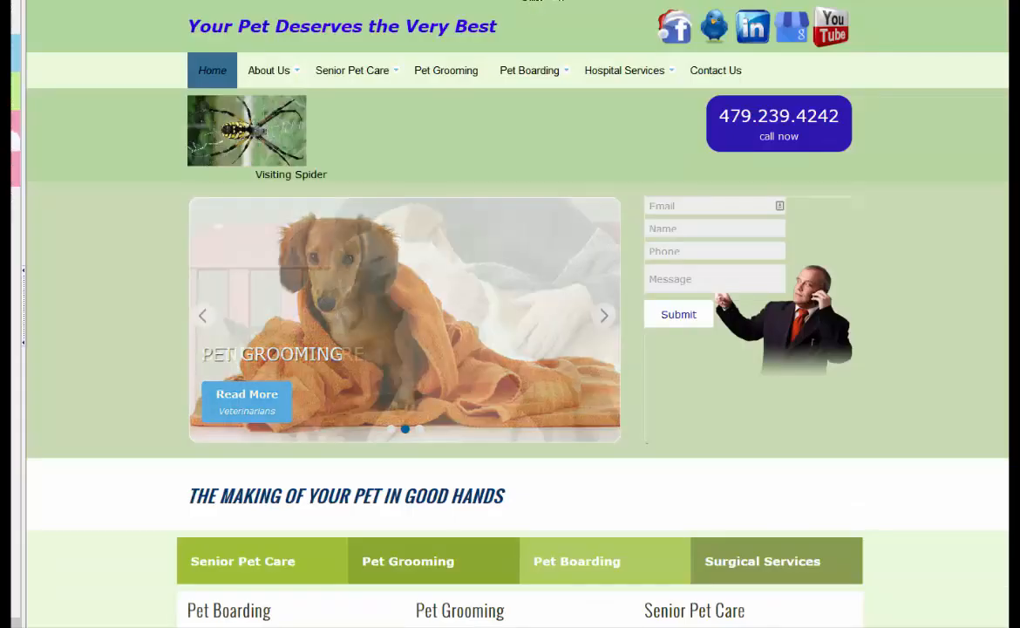
Scroll the live pet-care homepage to check the violet slider, tabs and footer
scroll("down", 3)
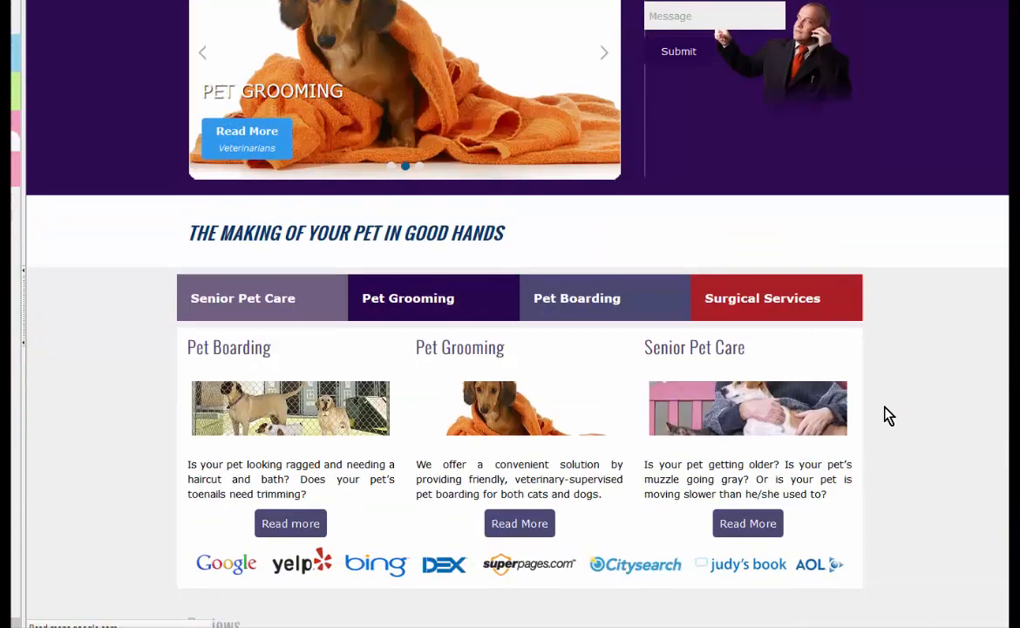
scroll("down", 3)
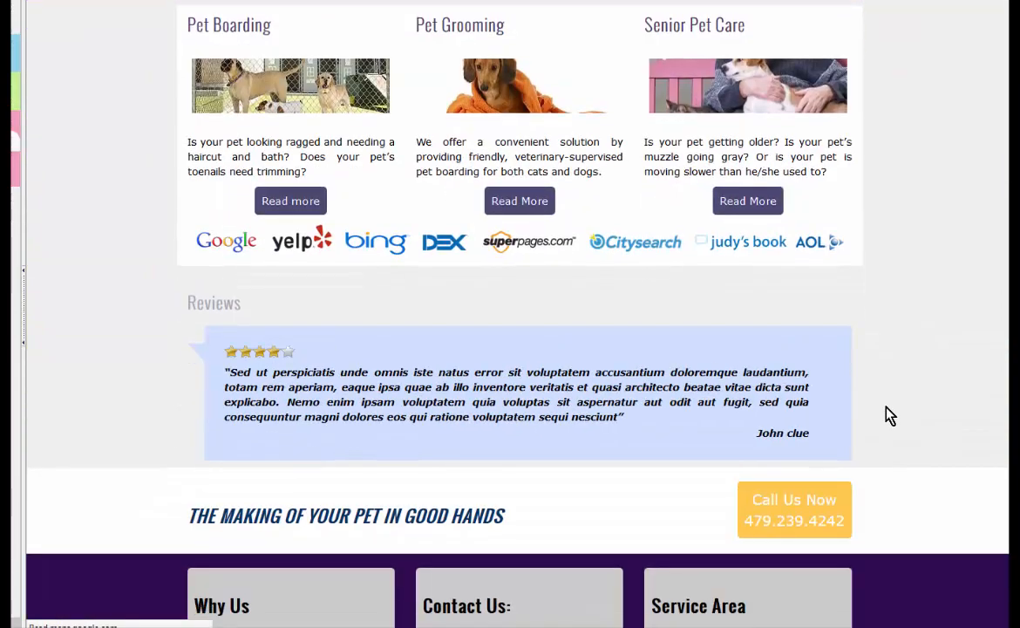
scroll("down", 3)
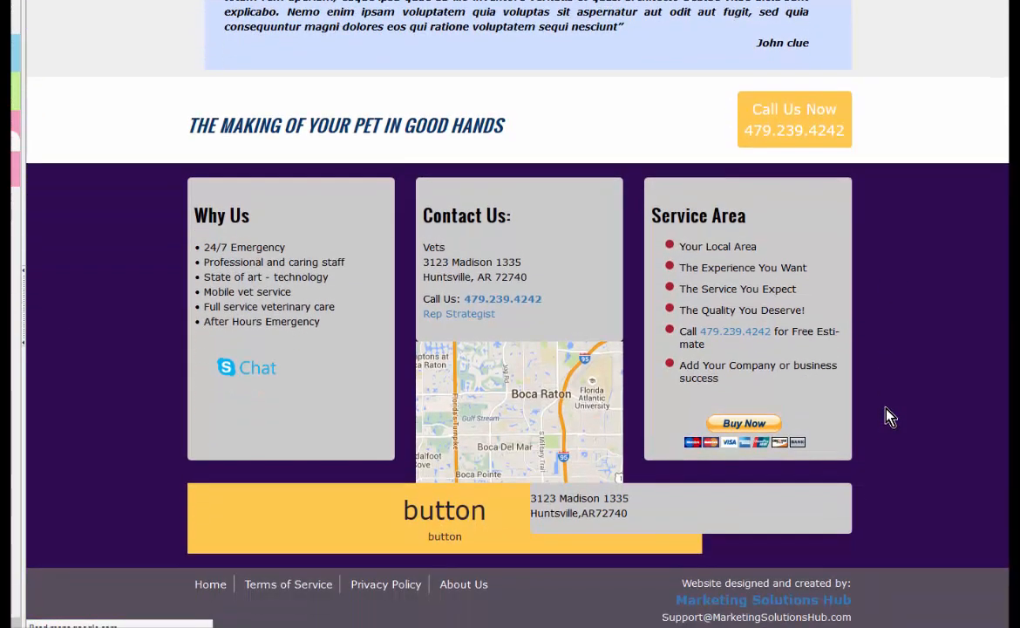
mouse_move(193, 517)
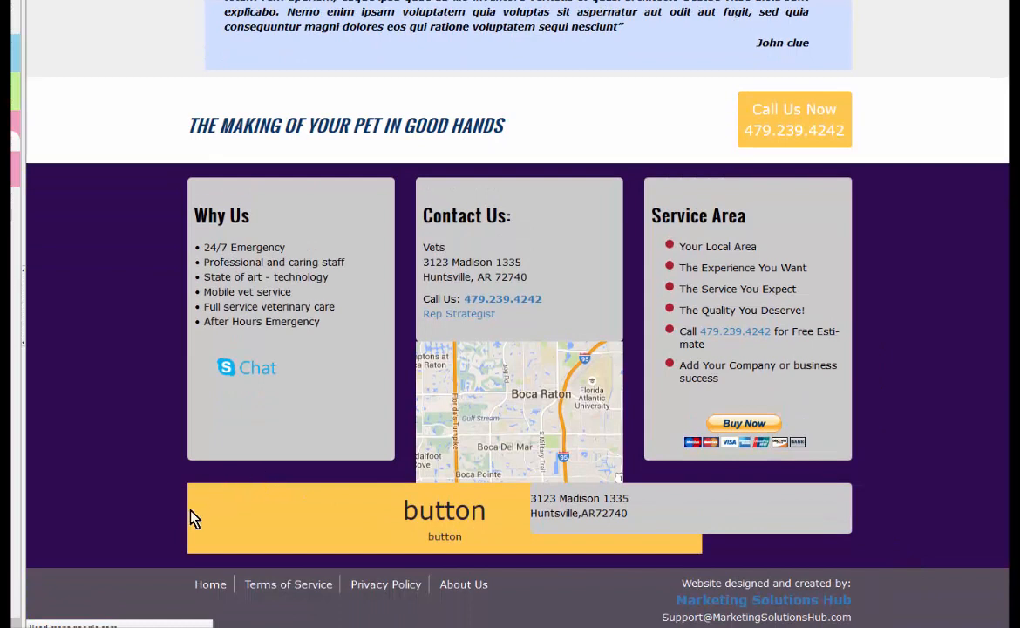
mouse_move(366, 527)
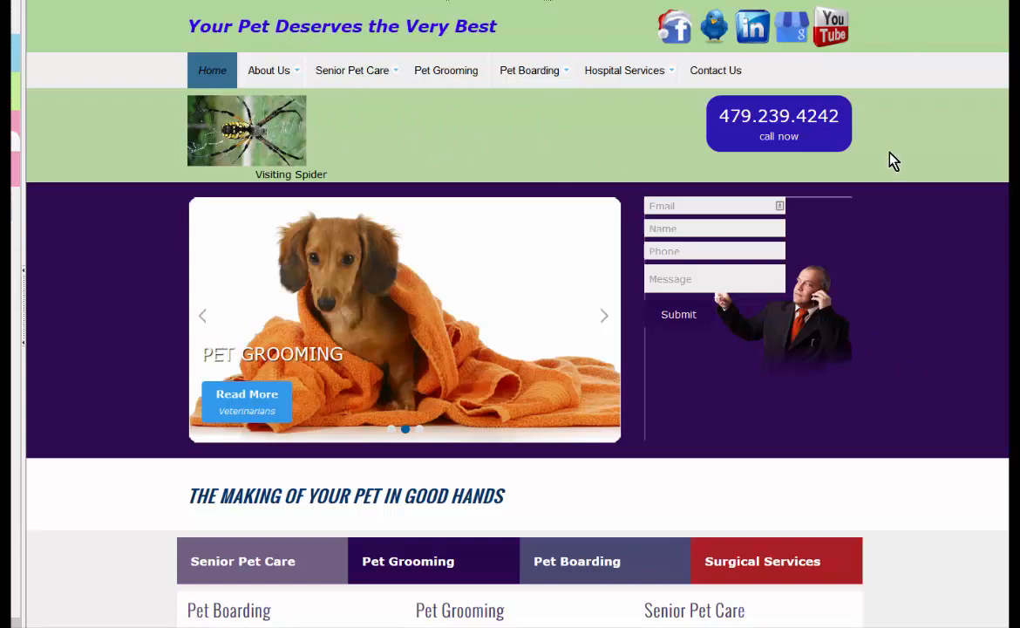
mouse_move(670, 385)
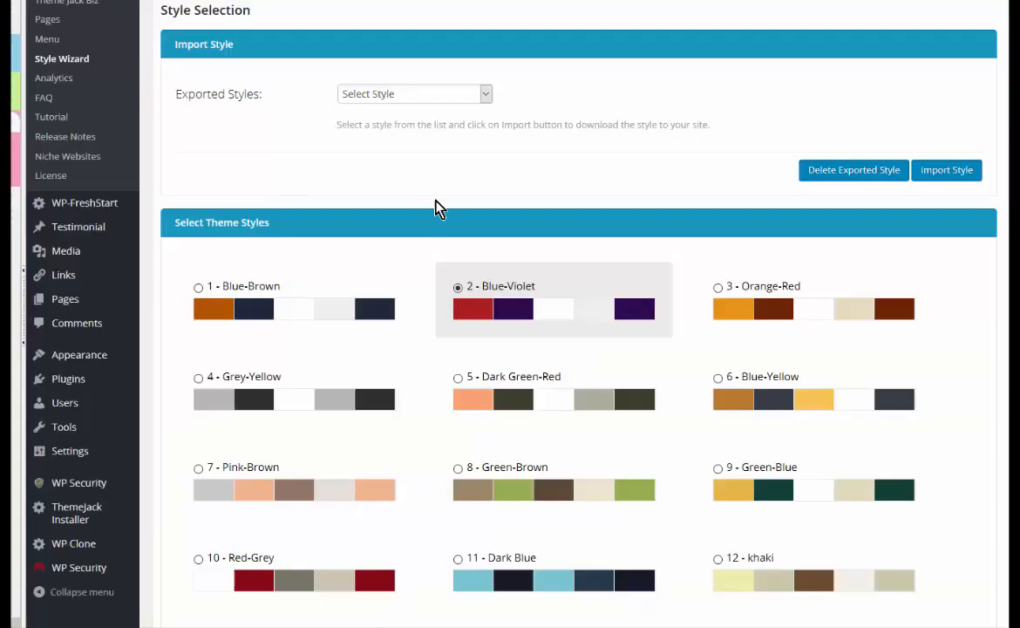
mouse_move(692, 180)
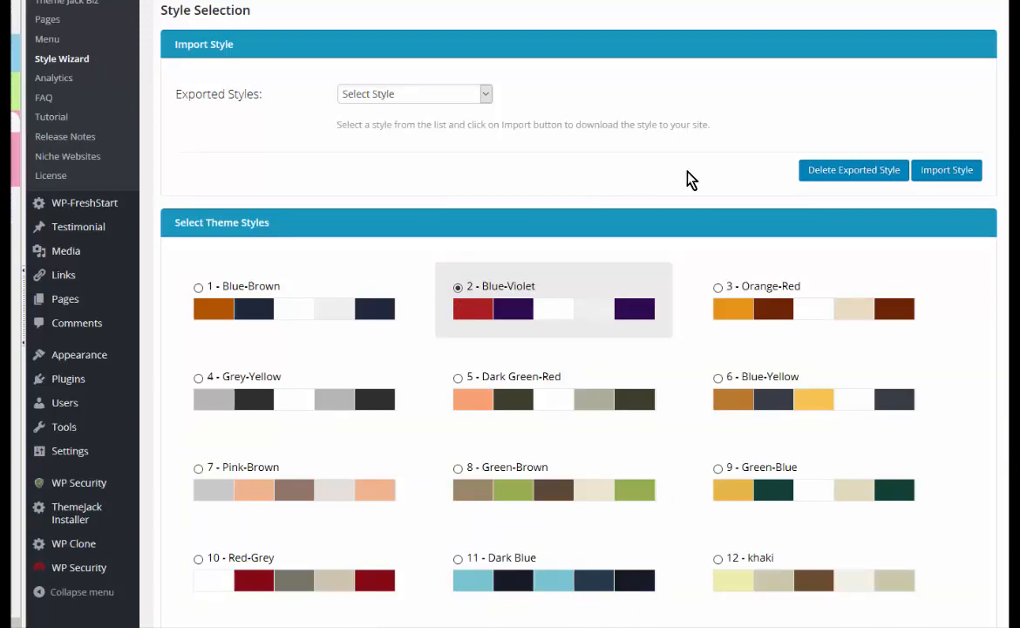
scroll("down", 3)
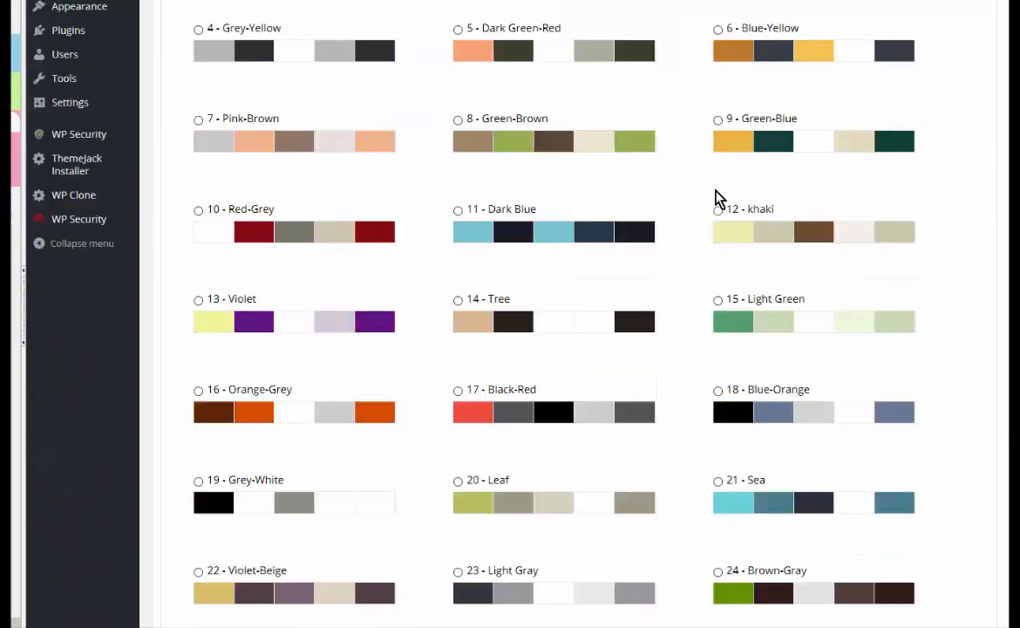
scroll("down", 3)
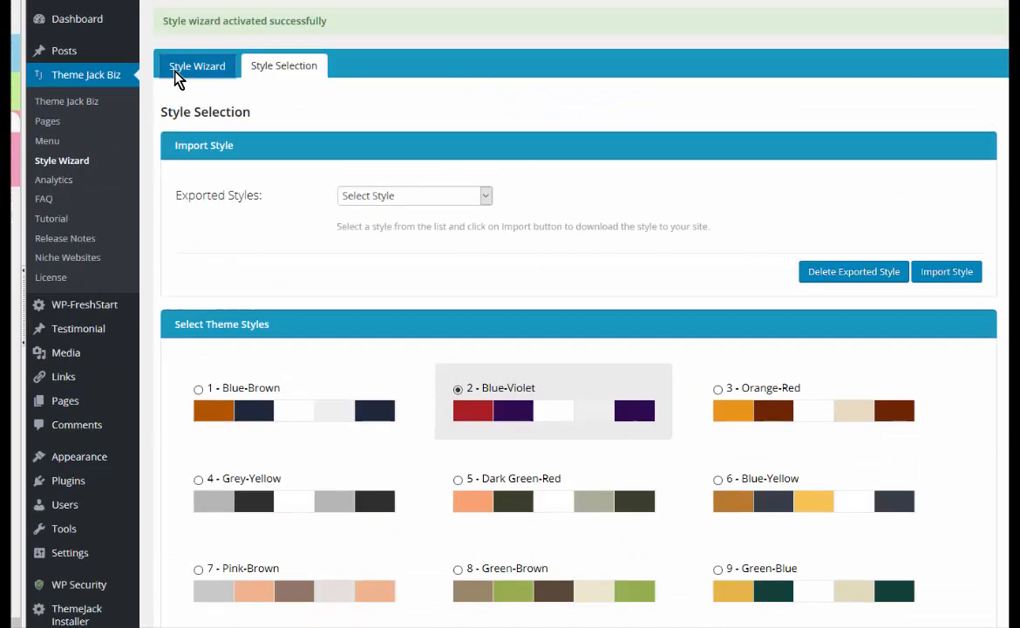
Return to the Style Wizard tab, focus the empty Style Name field, and browse sections
left_click(197, 65)
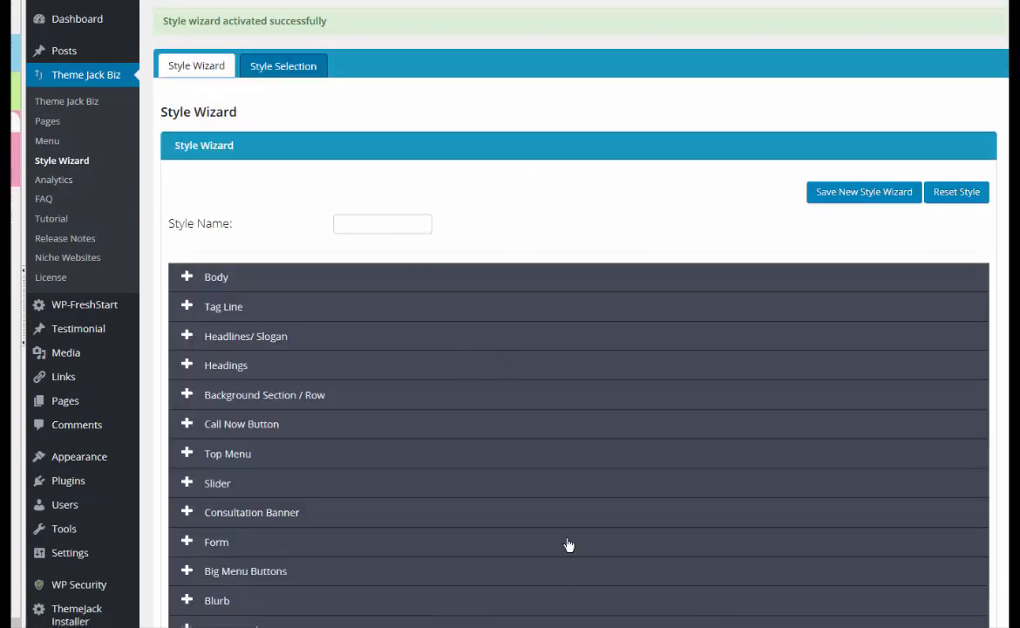
mouse_move(496, 202)
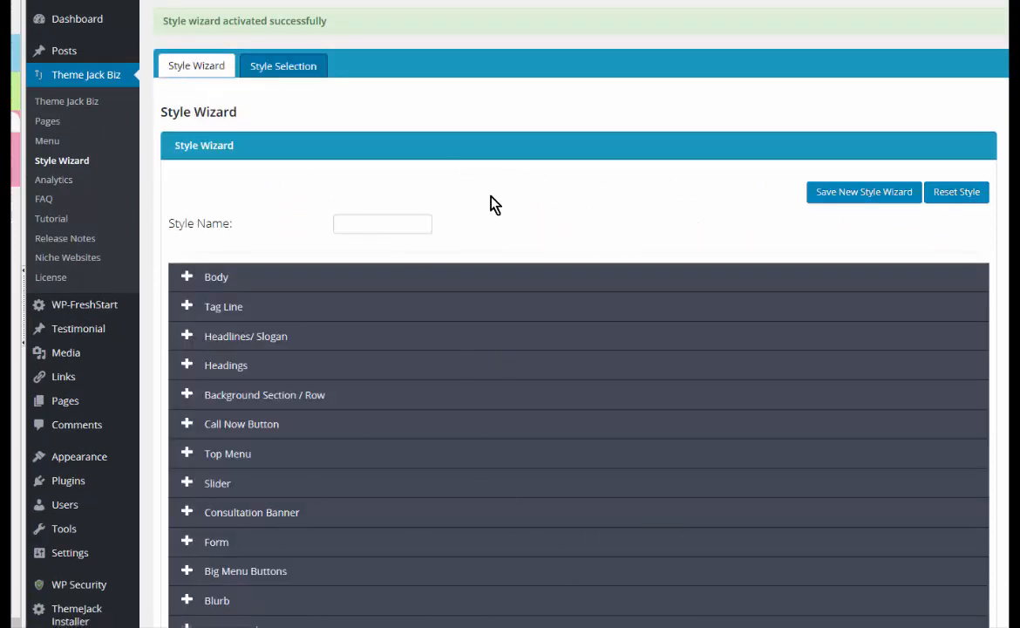
left_click(382, 223)
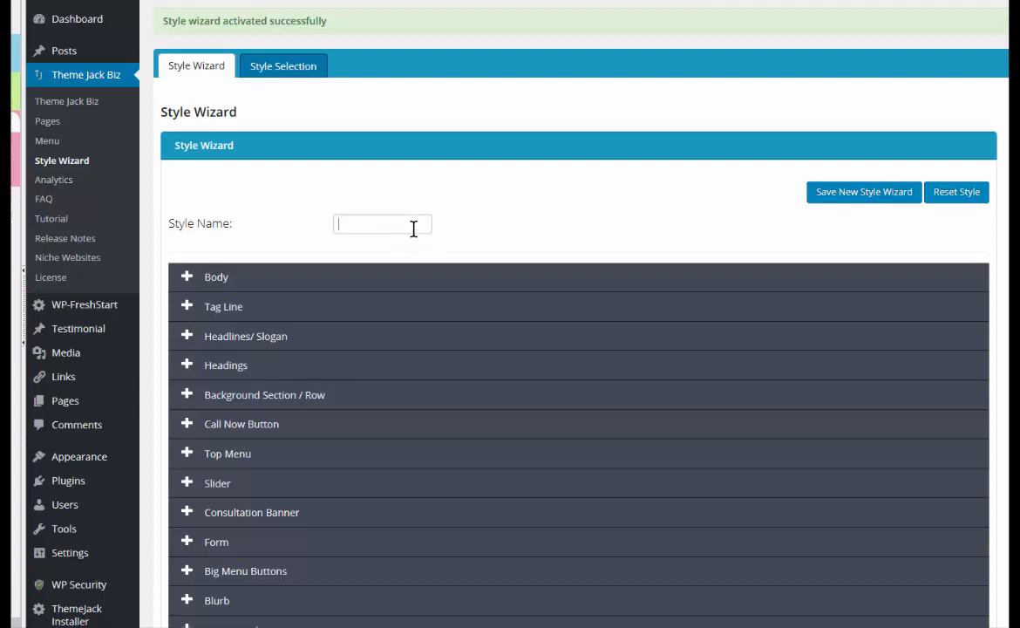
left_click(382, 223)
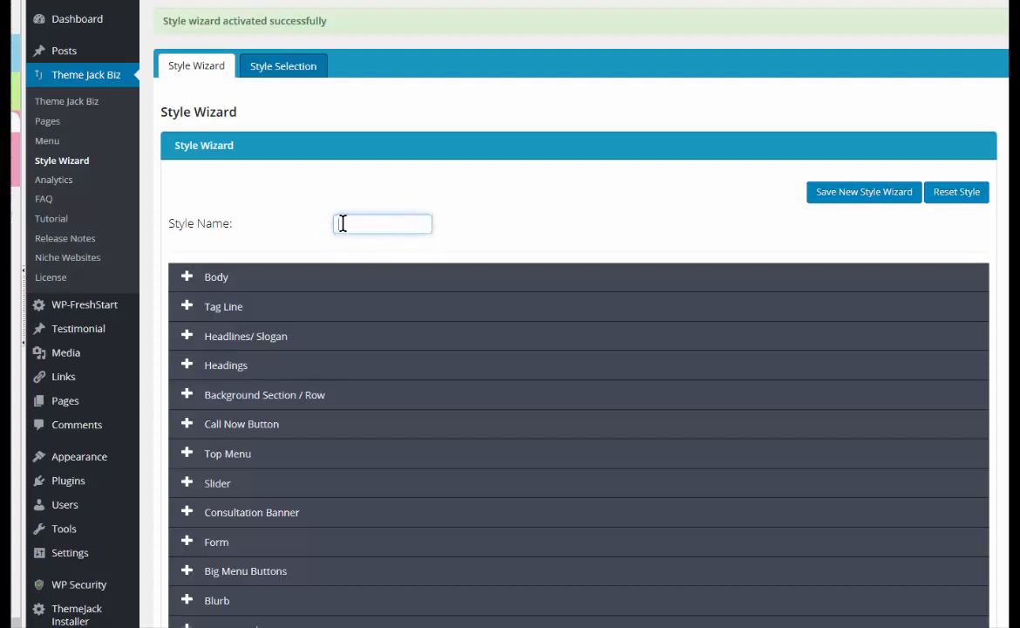
mouse_move(446, 250)
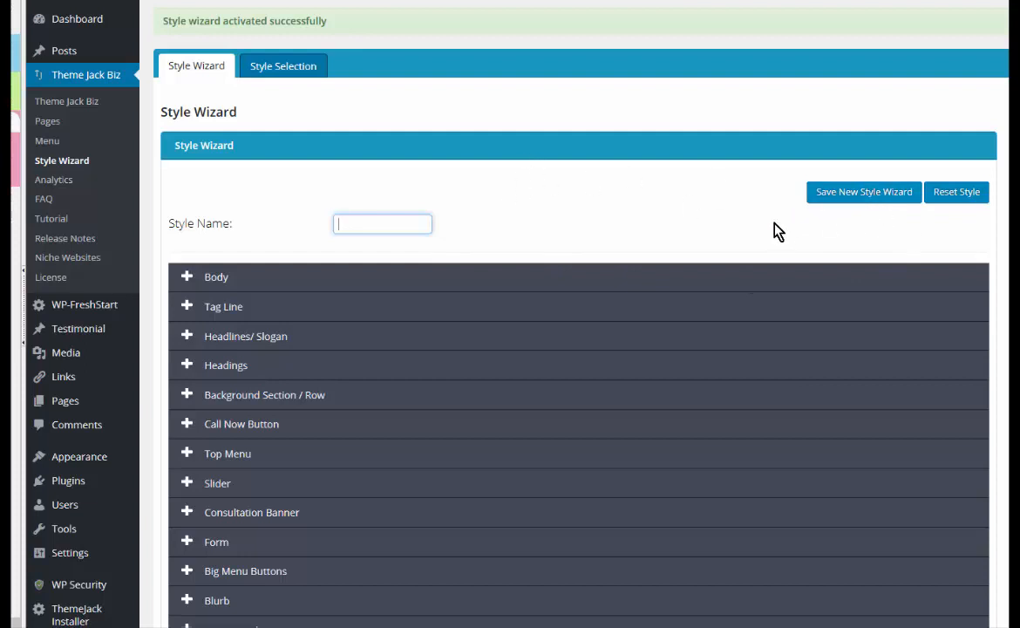
scroll("down", 3)
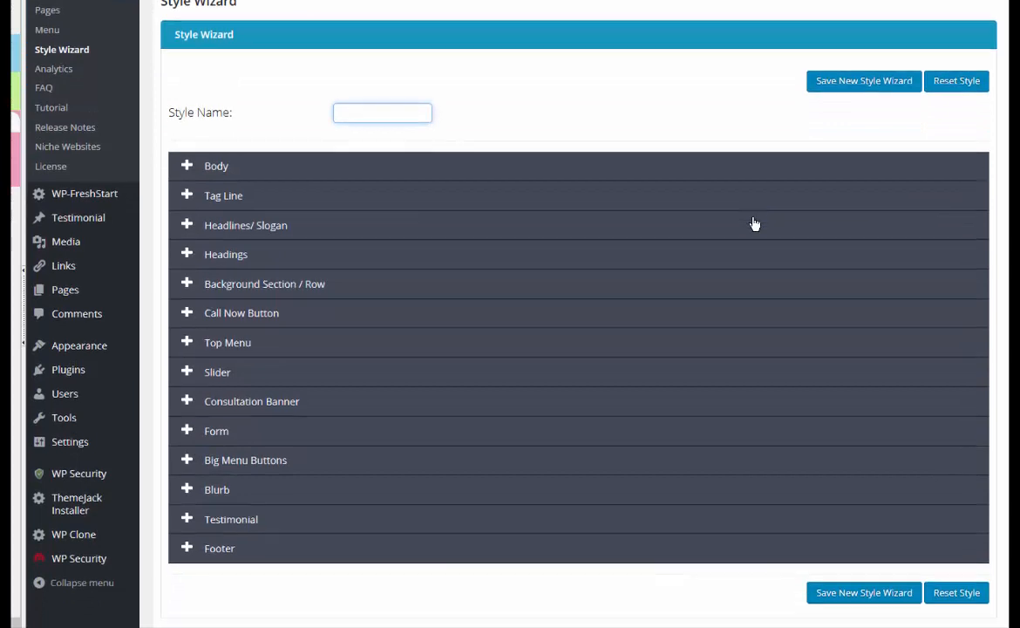
scroll("down", 3)
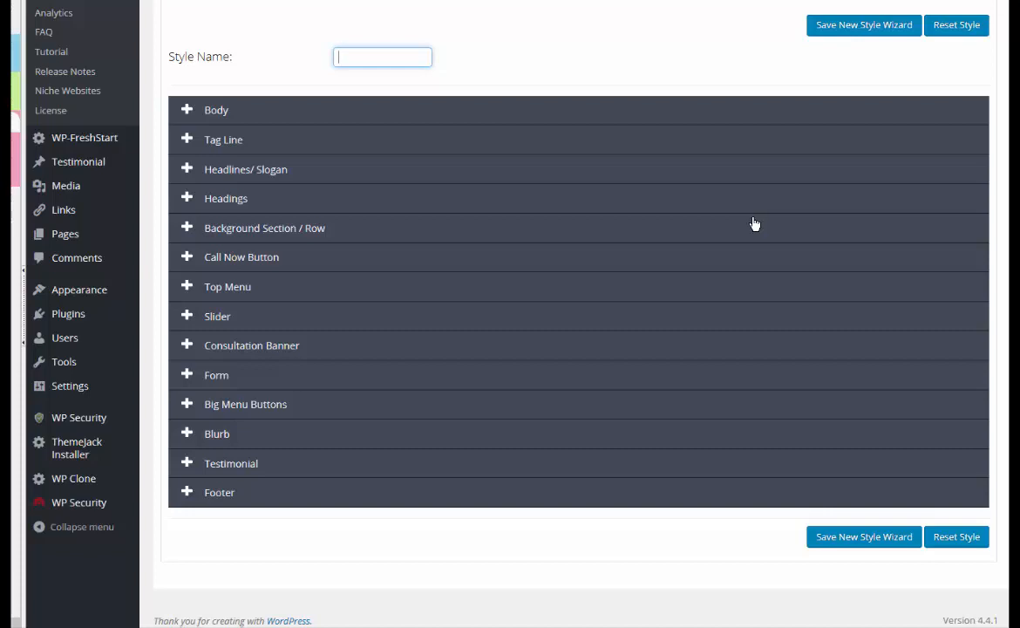
mouse_move(360, 91)
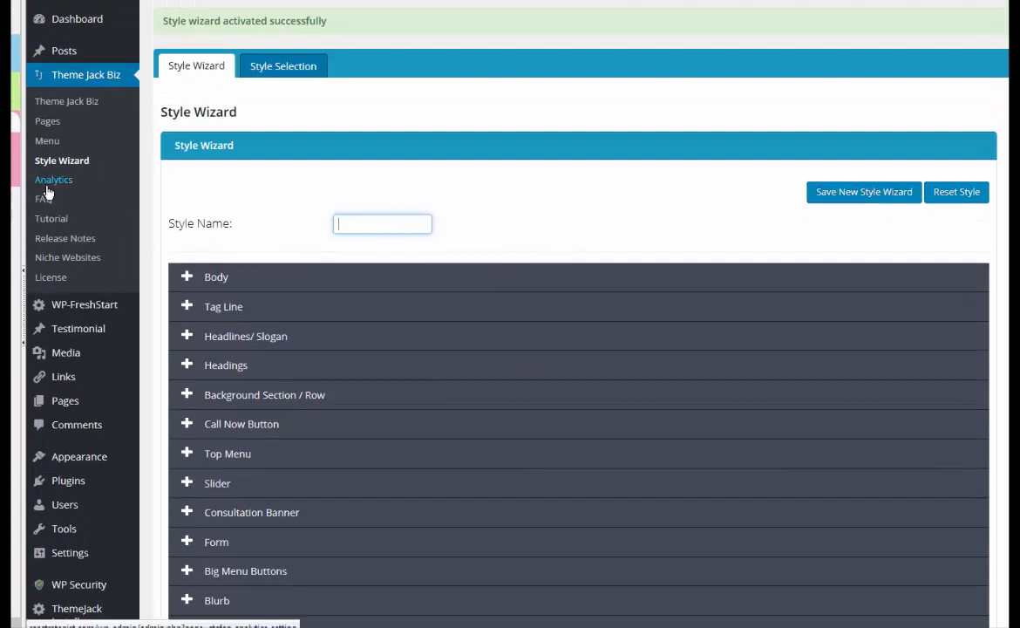
mouse_move(705, 384)
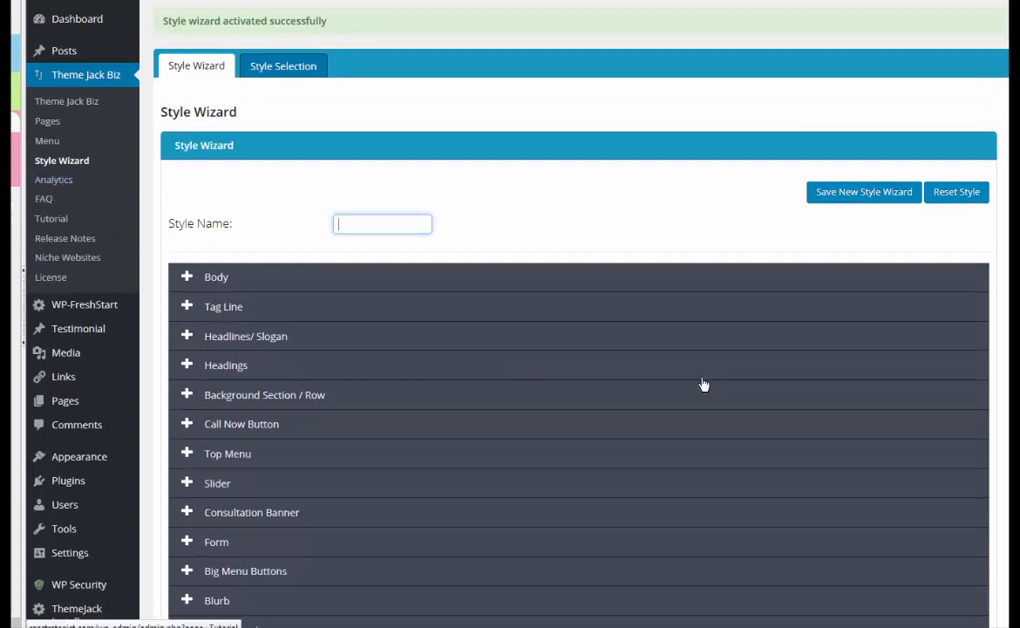